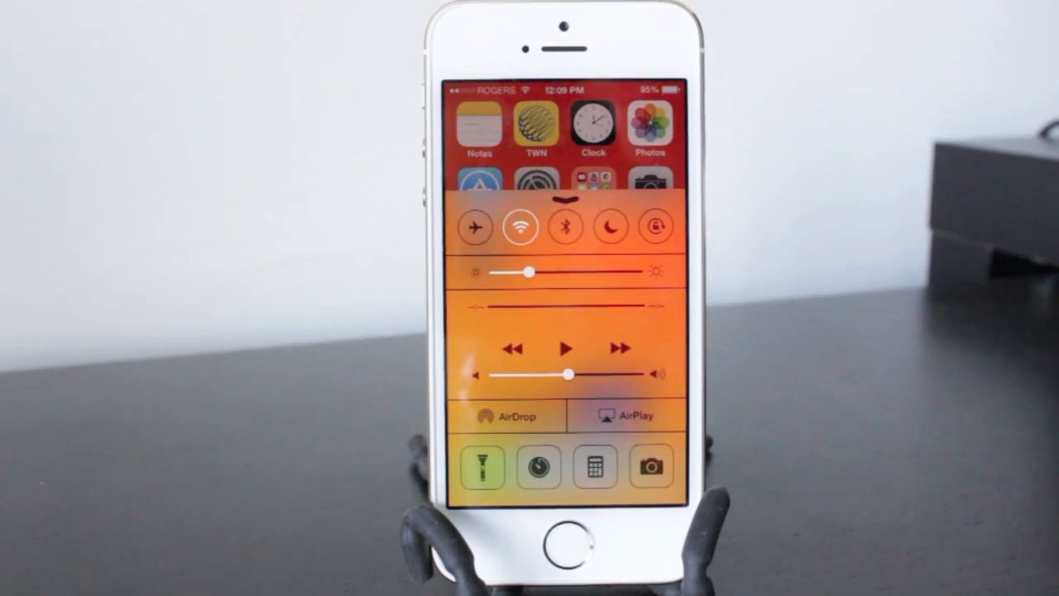
Dismiss Control Center and bring up the Settings app
left_click(566, 227)
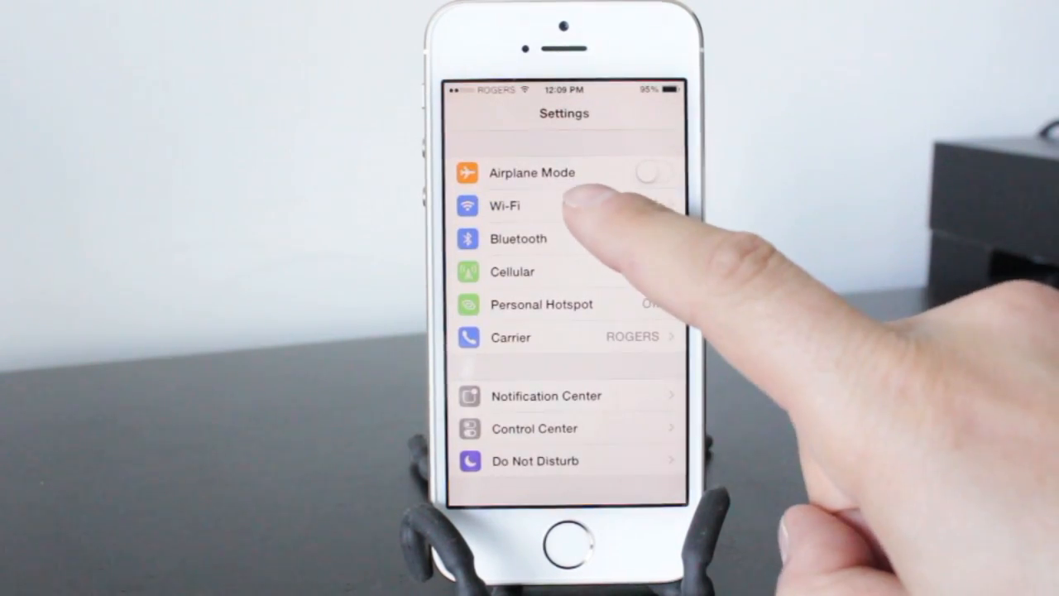
In Wi-Fi settings, switch Wi-Fi off and back on so it rejoins the network
left_click(505, 205)
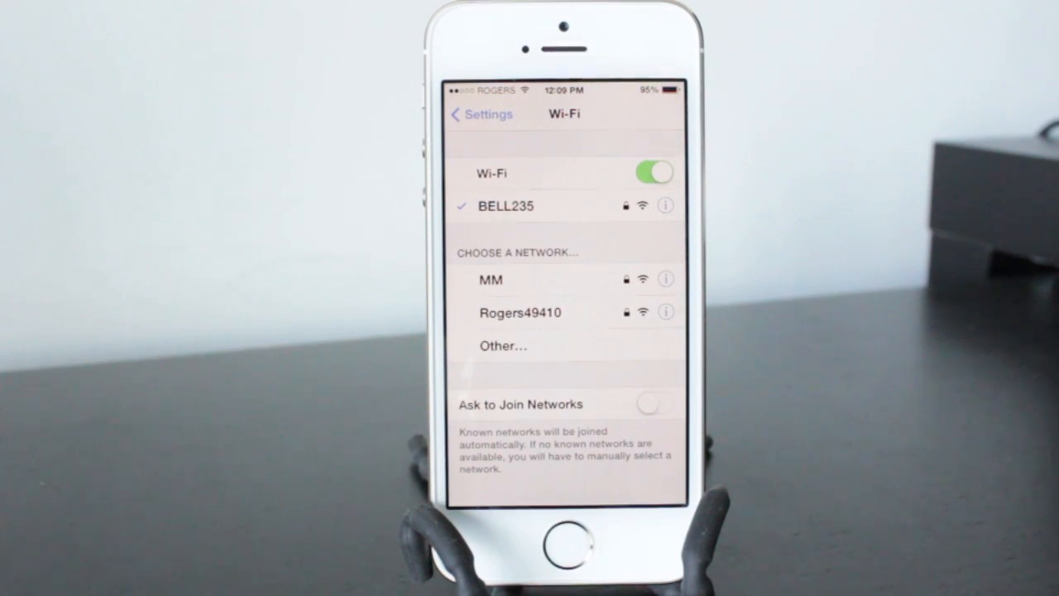
left_click(655, 172)
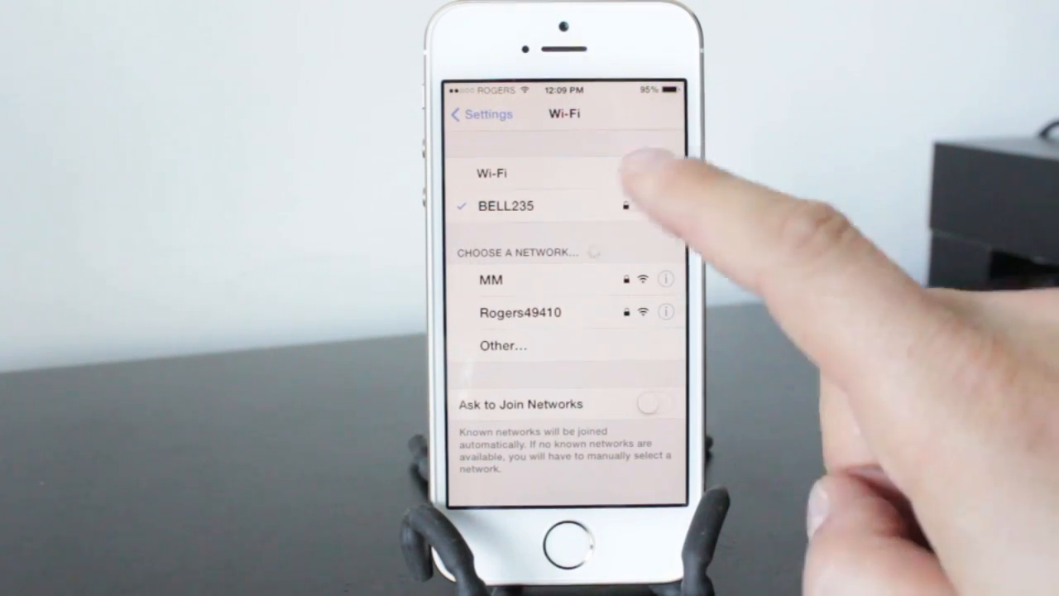
left_click(654, 172)
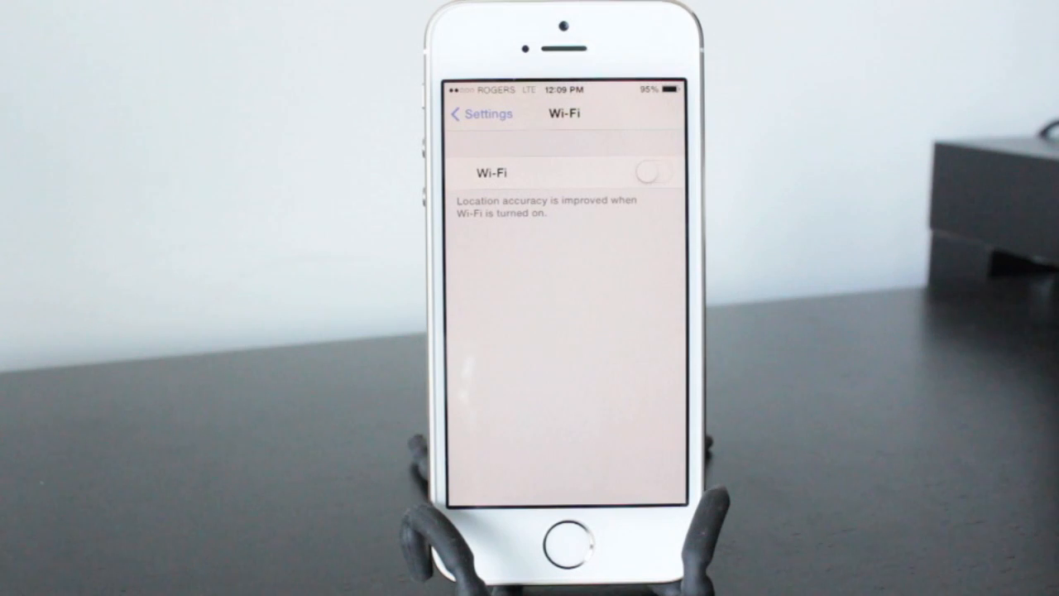
left_click(655, 172)
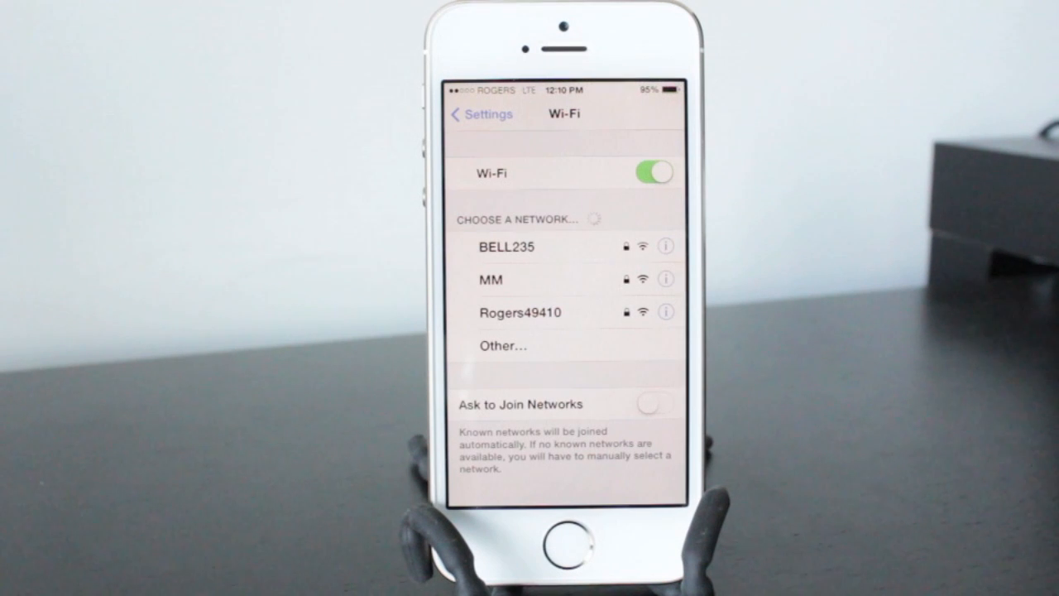
Turn on Ask to Join Networks and return to the main Settings list
left_click(513, 247)
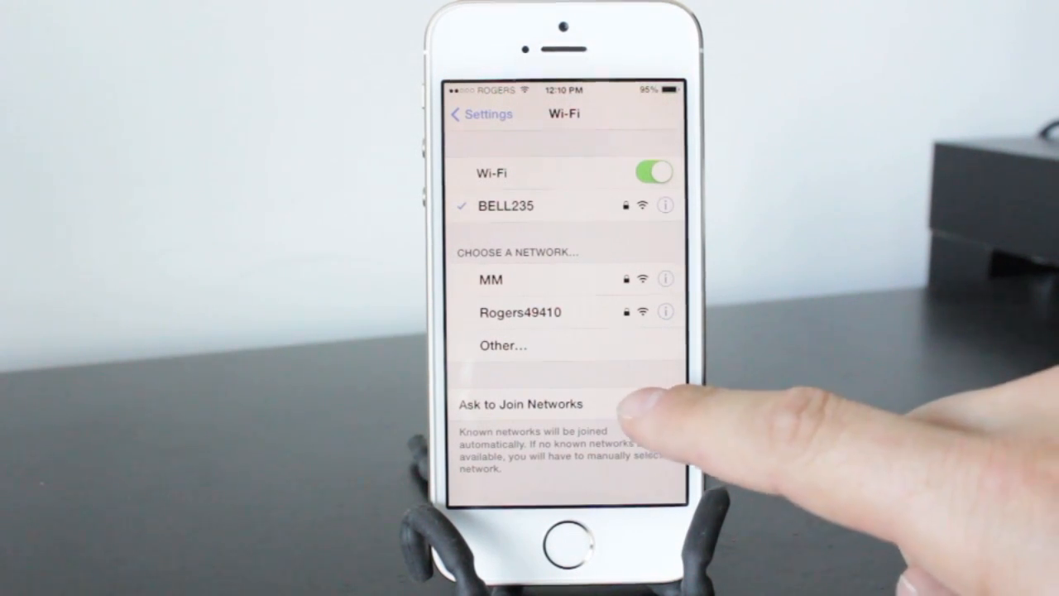
left_click(655, 403)
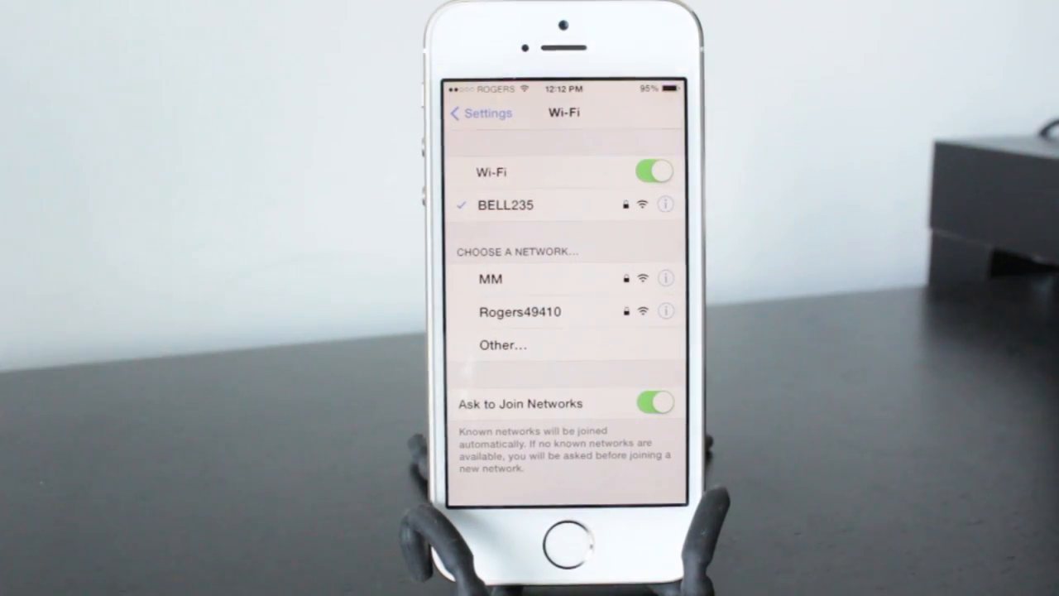
left_click(480, 112)
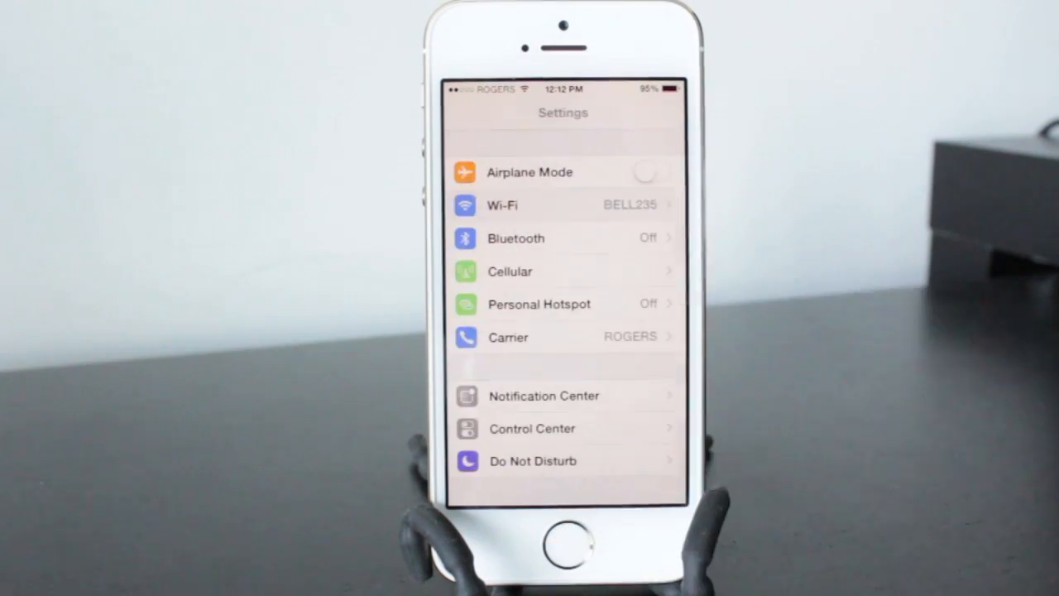
scroll("up", 3)
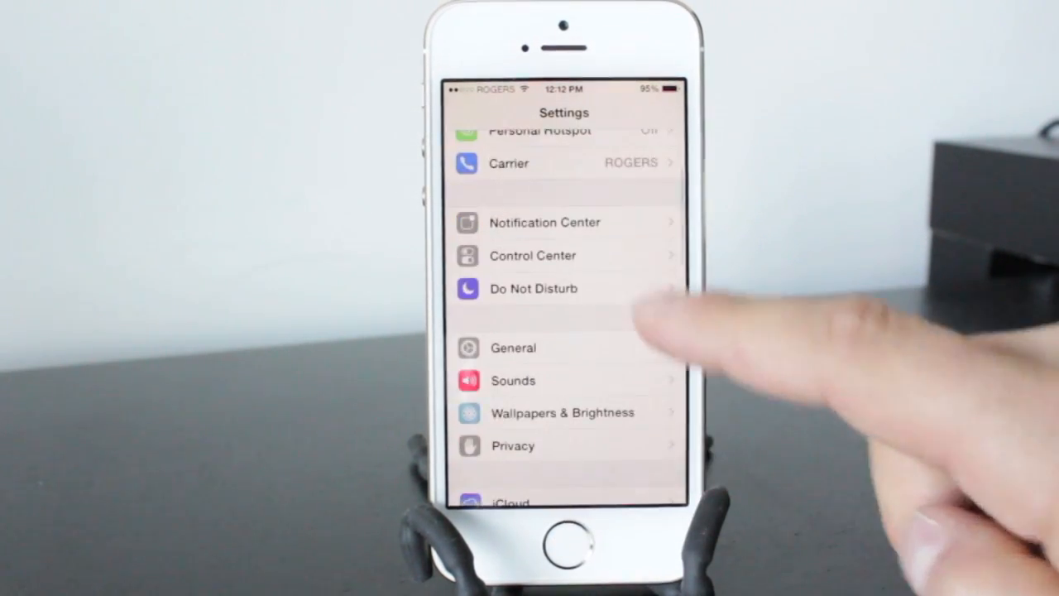
left_click(561, 412)
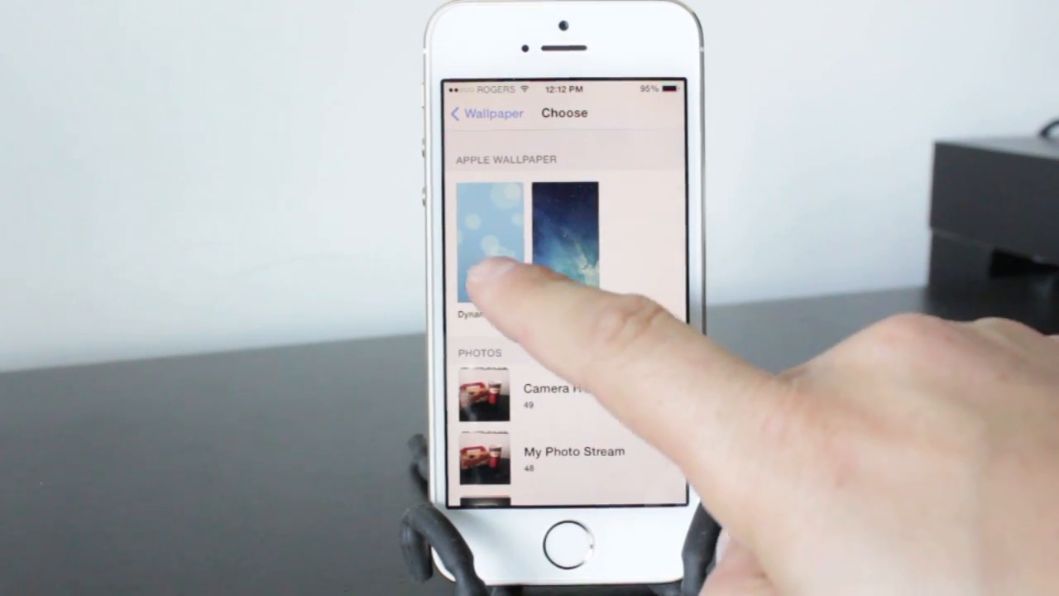
left_click(483, 249)
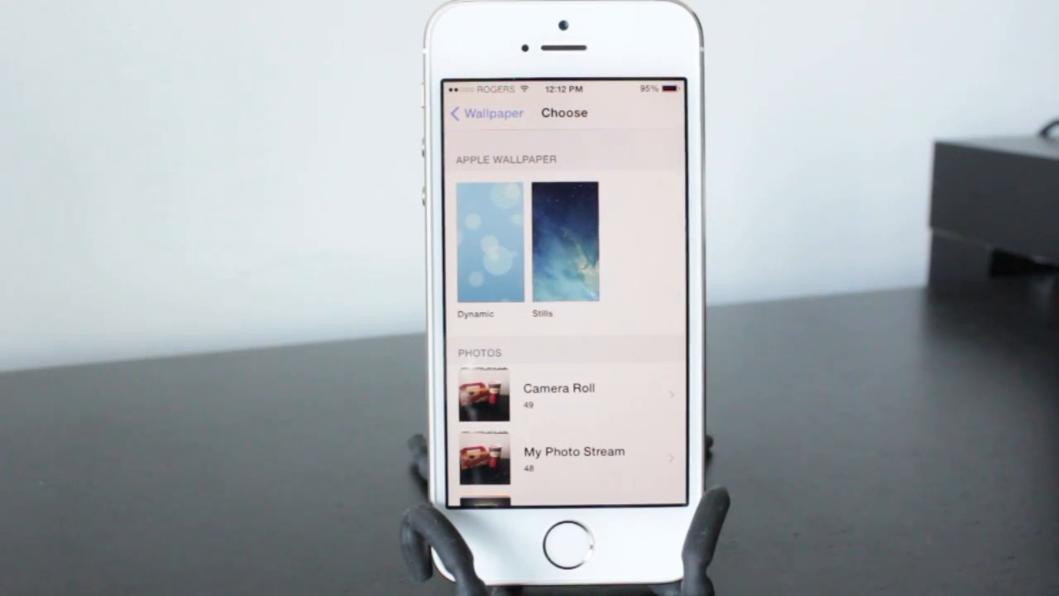
left_click(466, 113)
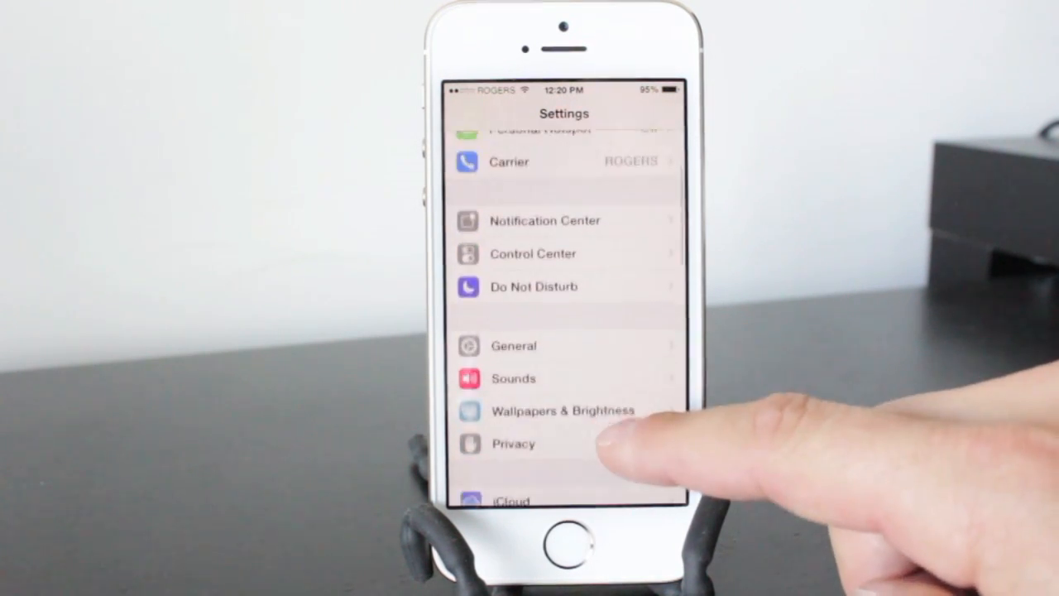
scroll("up", 3)
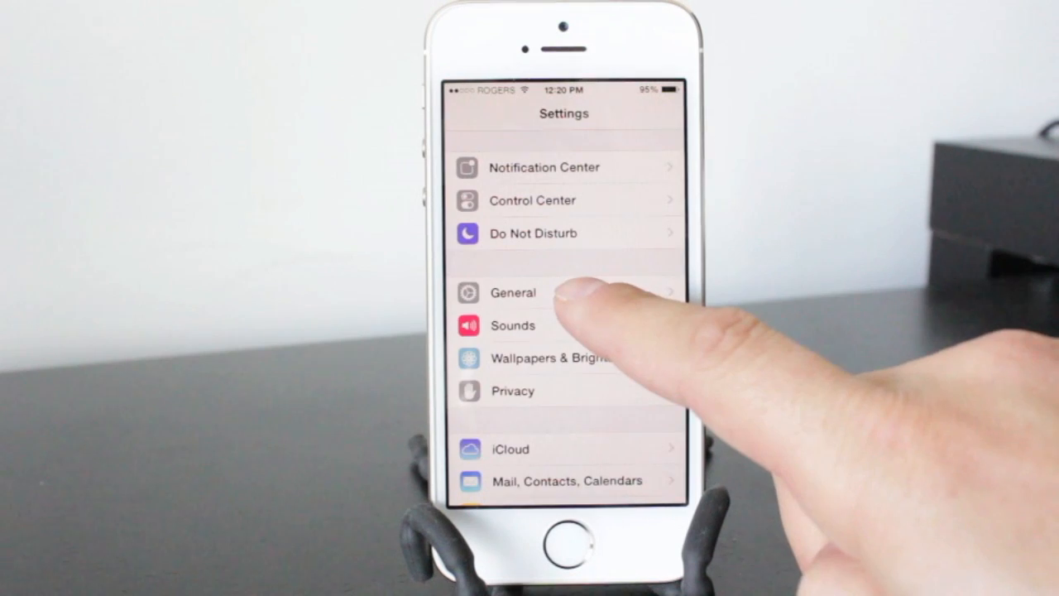
left_click(513, 291)
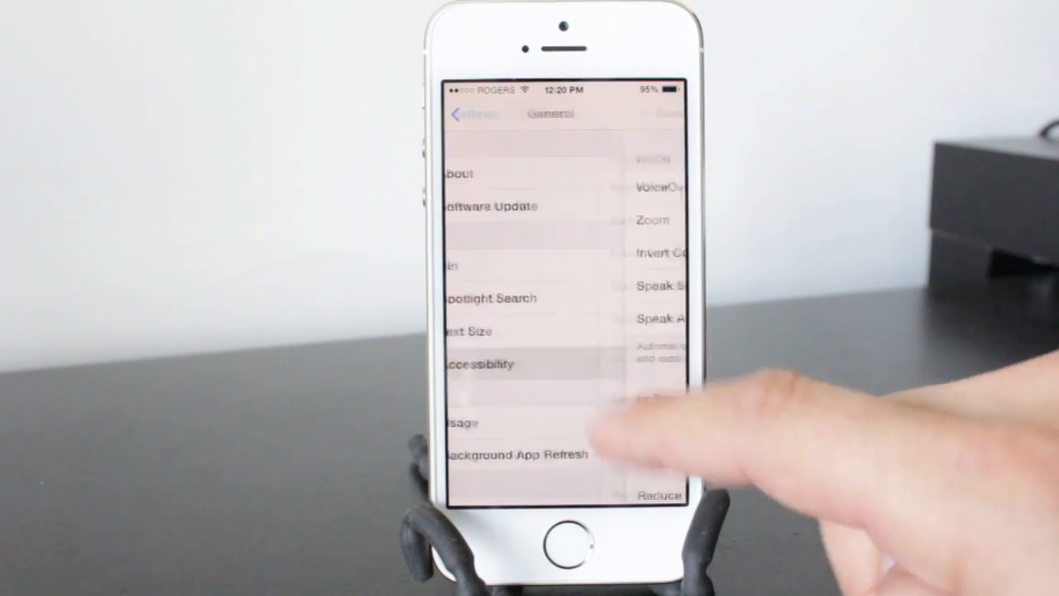
left_click(477, 365)
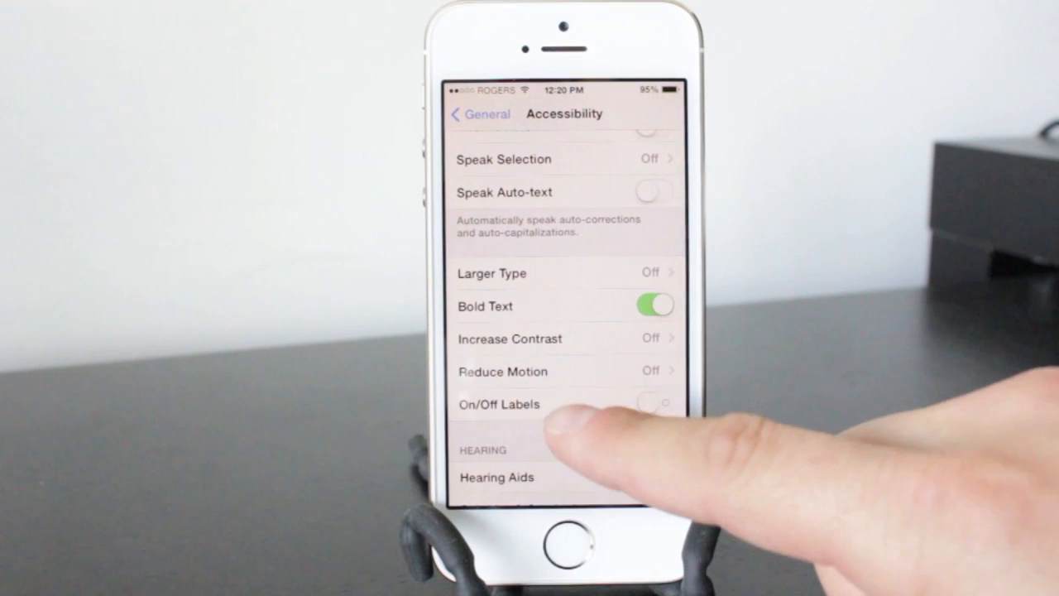
left_click(503, 371)
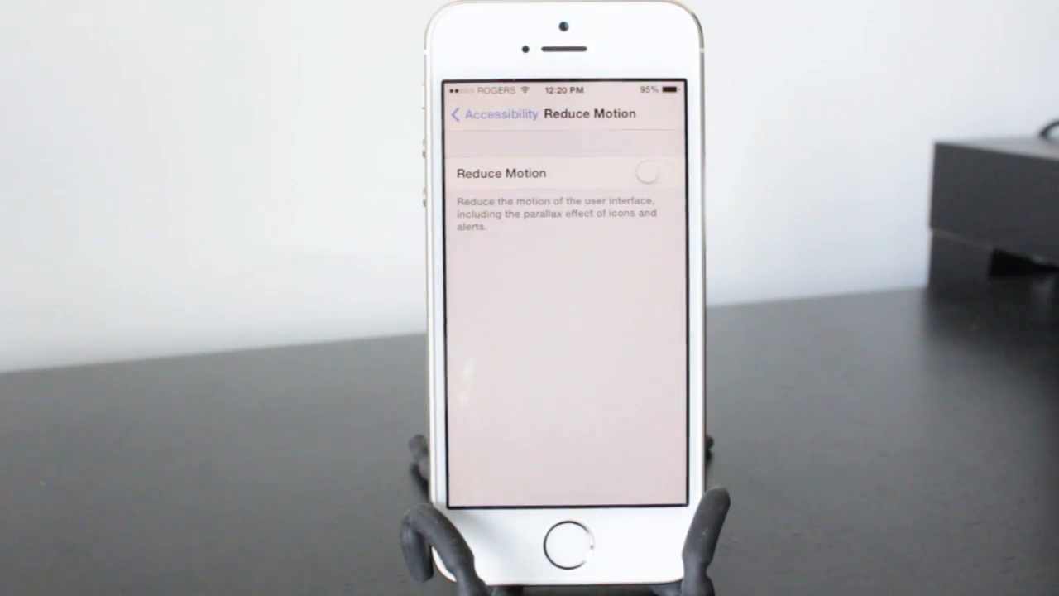
left_click(654, 174)
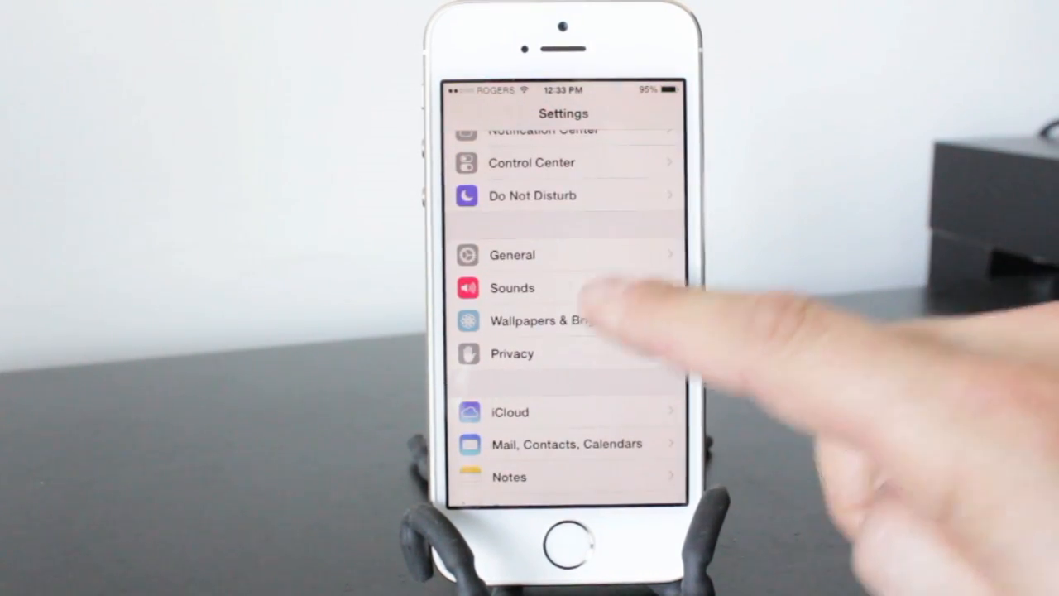
Switch on Auto-Brightness under Wallpapers & Brightness and return to Settings
left_click(546, 321)
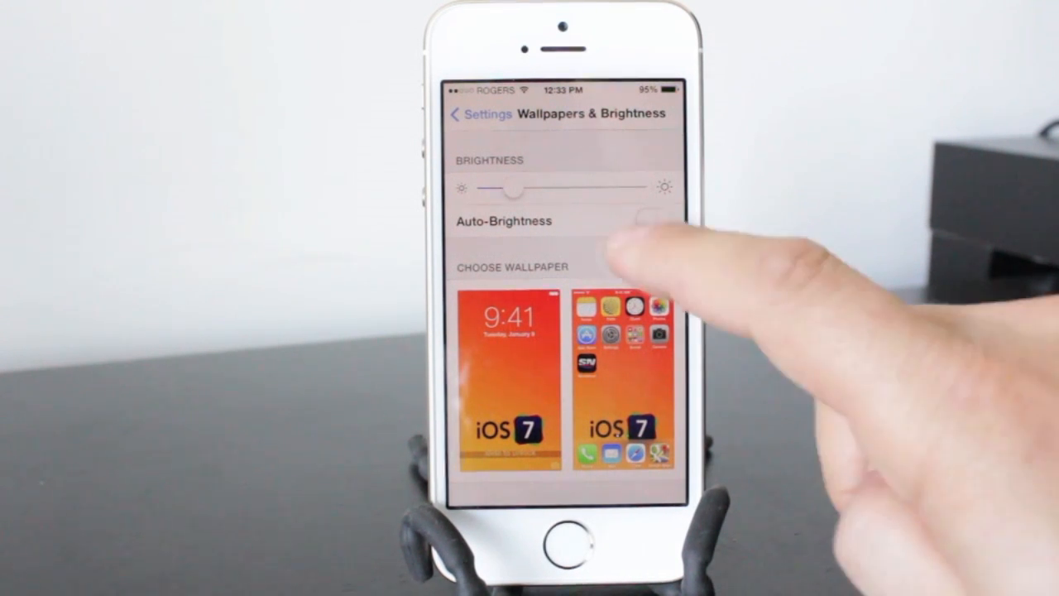
left_click(654, 222)
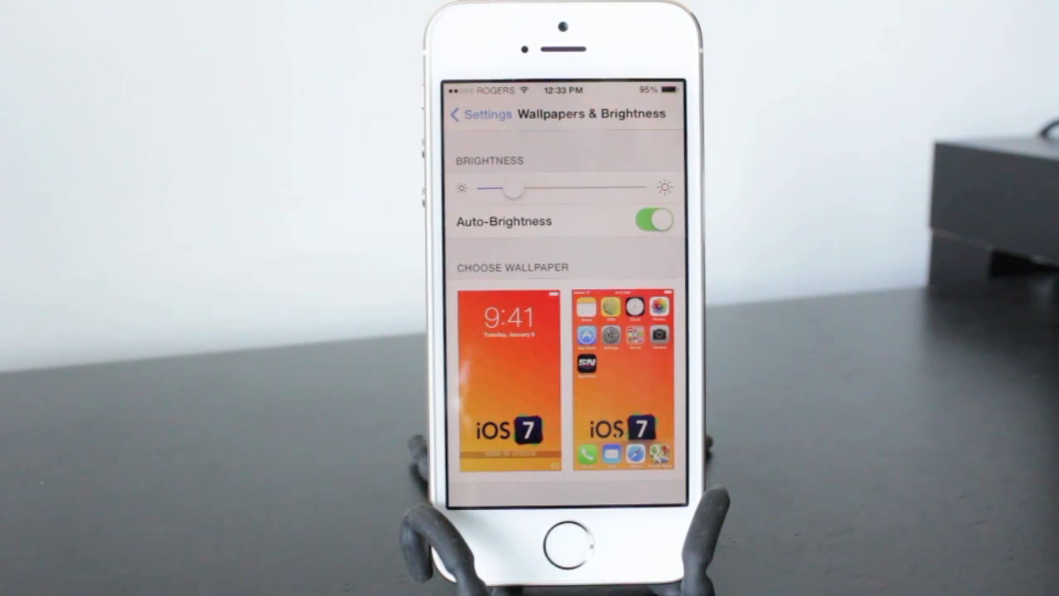
left_click(463, 112)
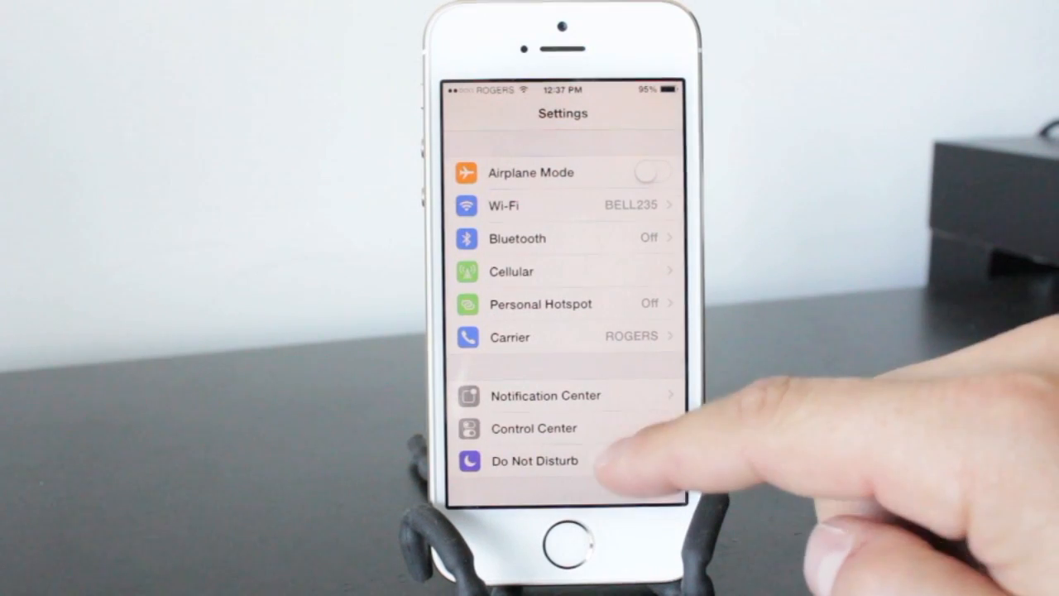
scroll("down", 3)
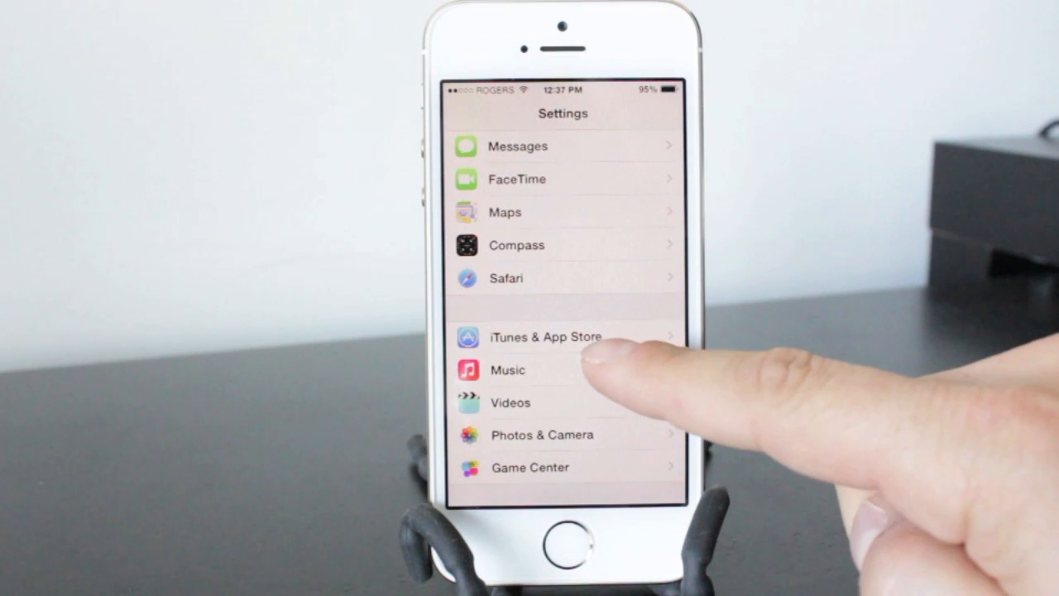
left_click(543, 337)
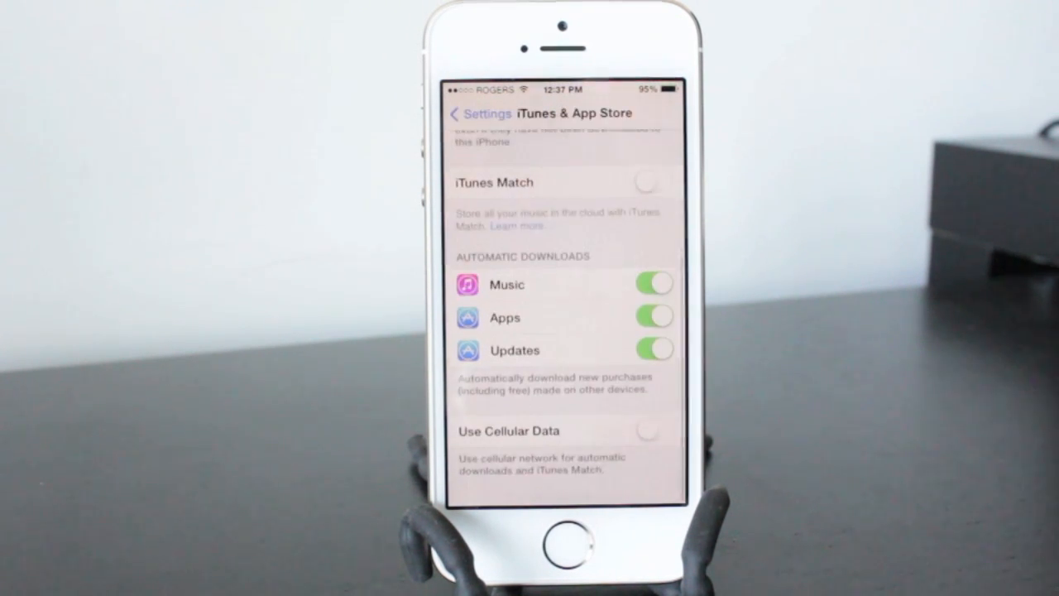
left_click(654, 294)
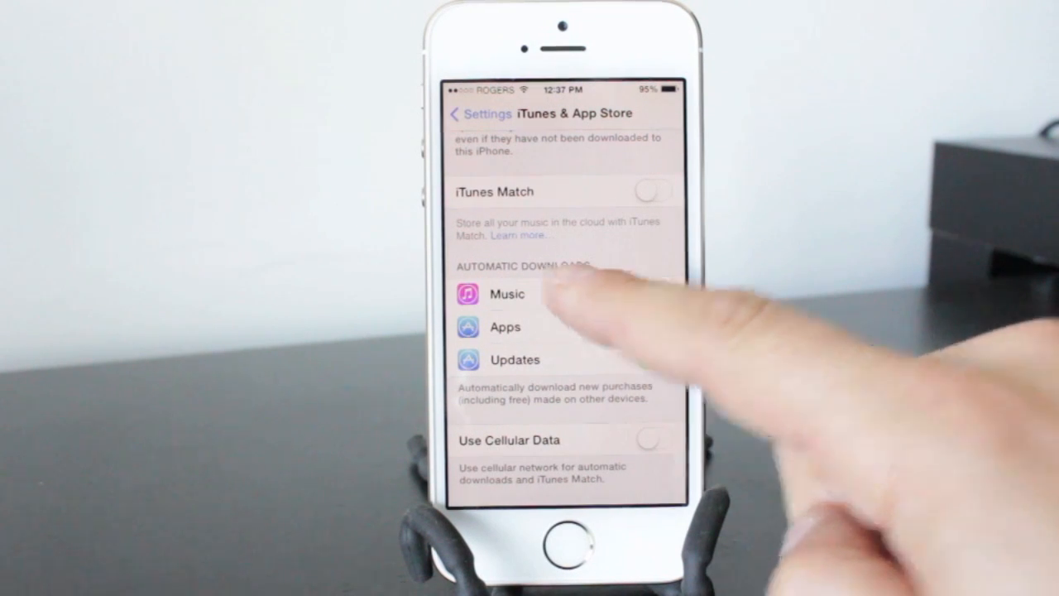
left_click(654, 294)
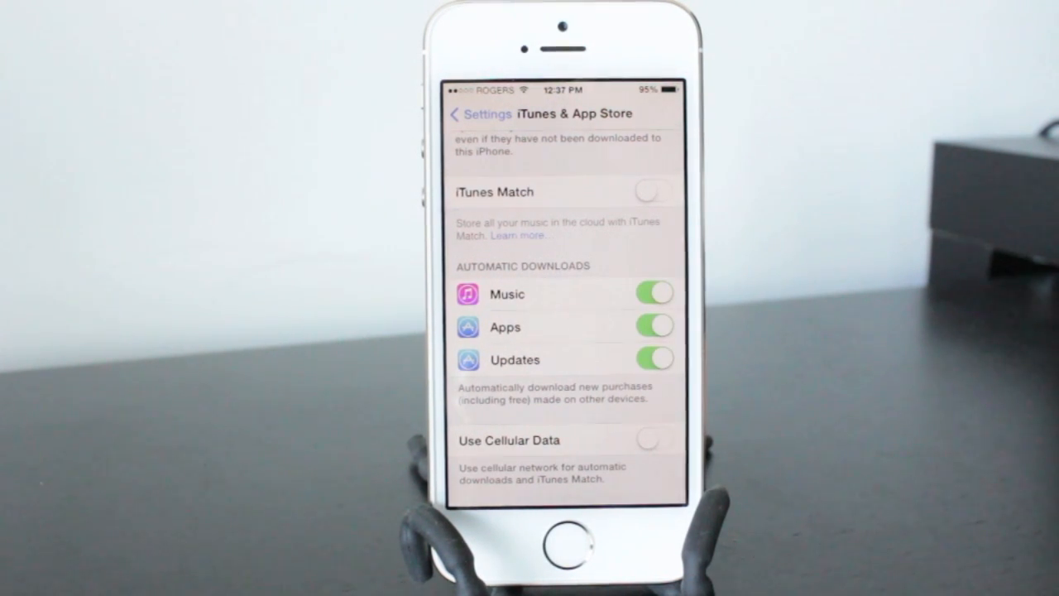
left_click(652, 326)
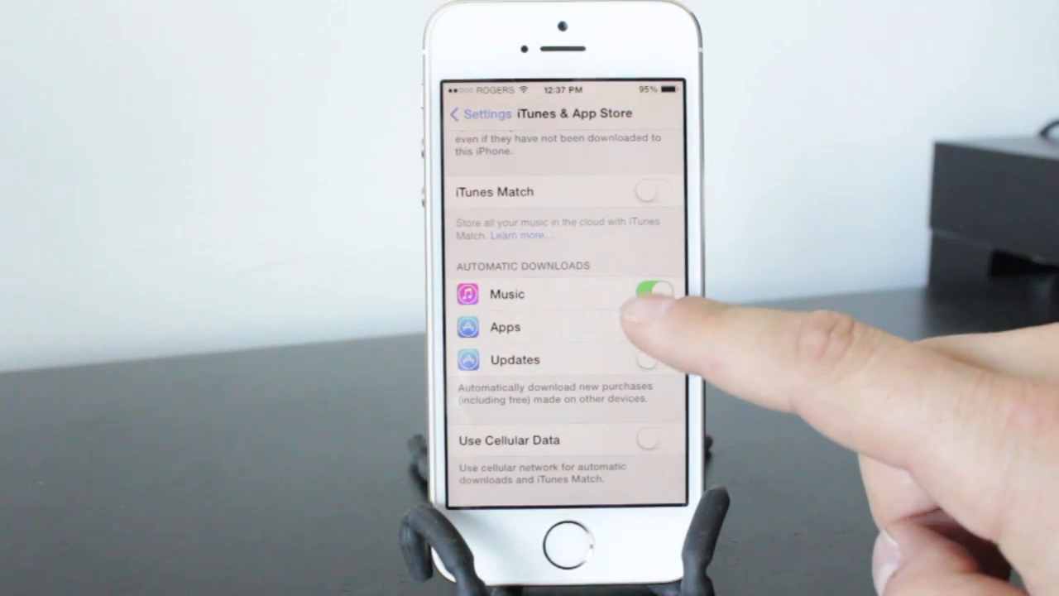
left_click(654, 294)
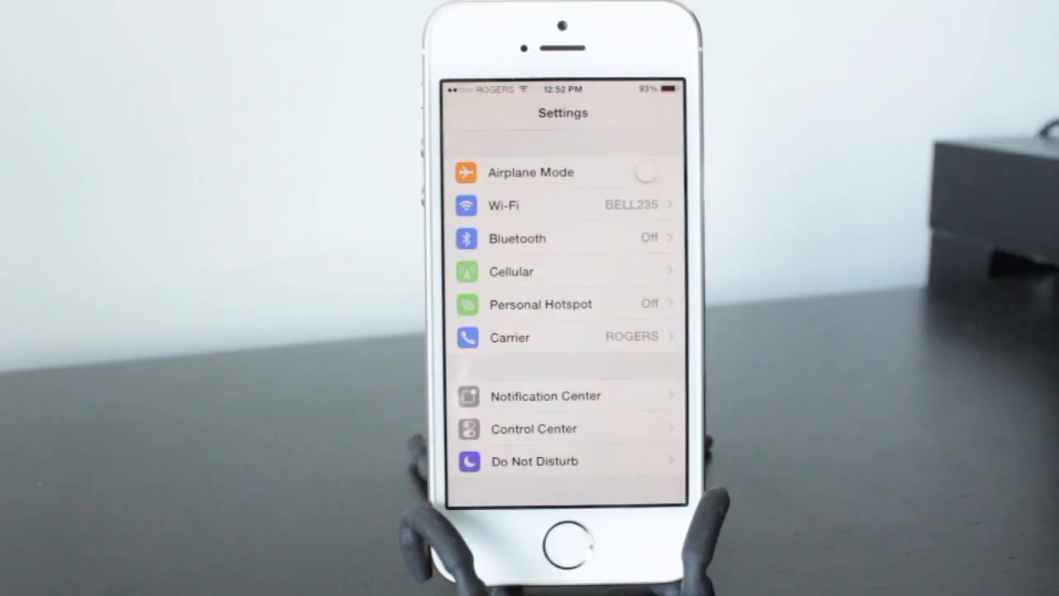
Browse the Notification Center Include list to reach Candy Crush's notification page
left_click(546, 396)
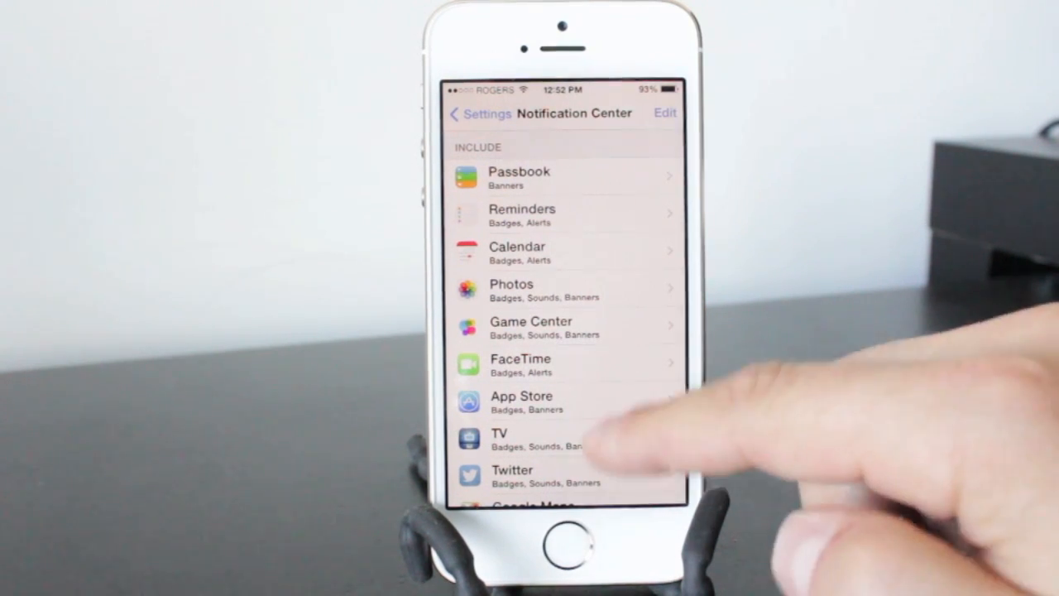
scroll("down", 3)
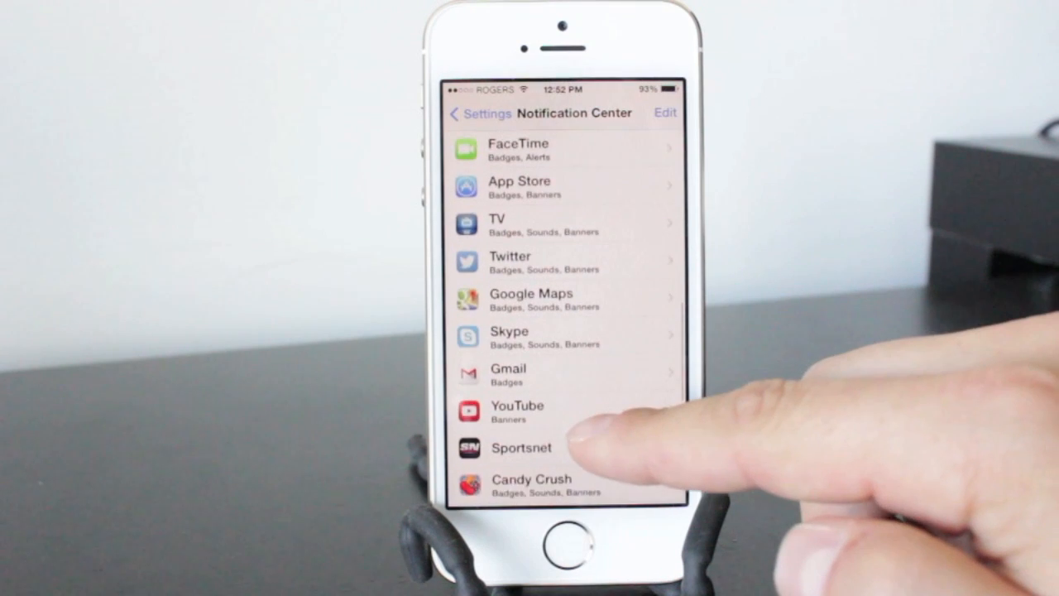
scroll("up", 3)
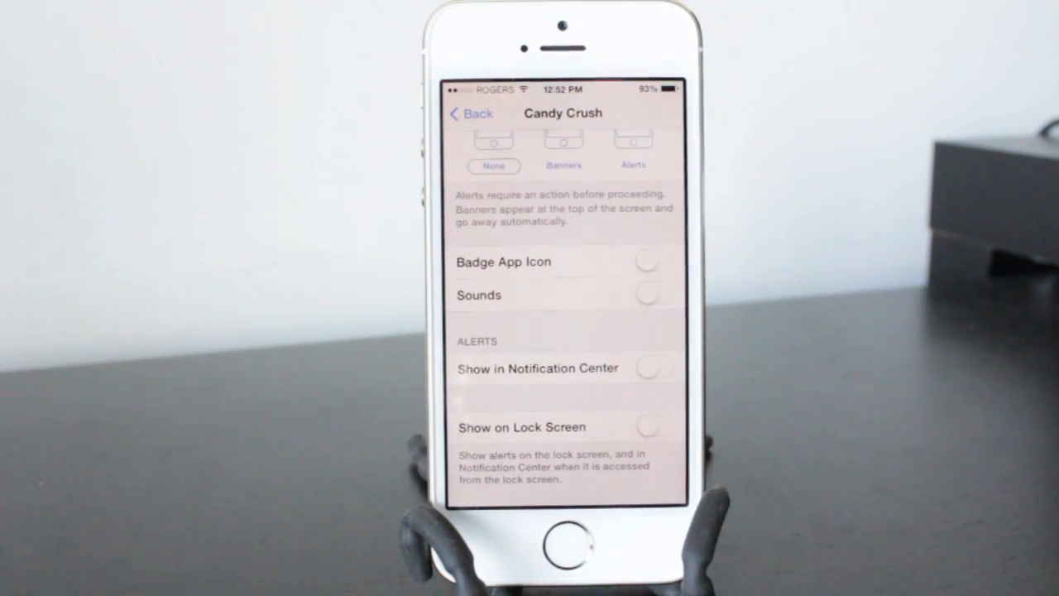
mouse_move(952, 356)
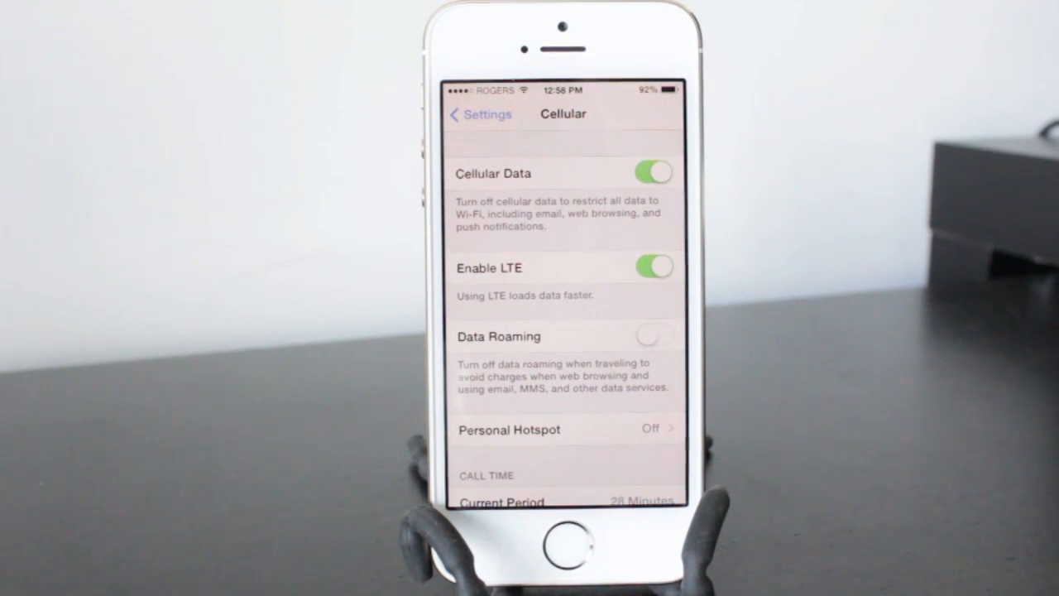
Leave Enable LTE and Data Roaming off on Cellular and return to Settings
left_click(654, 266)
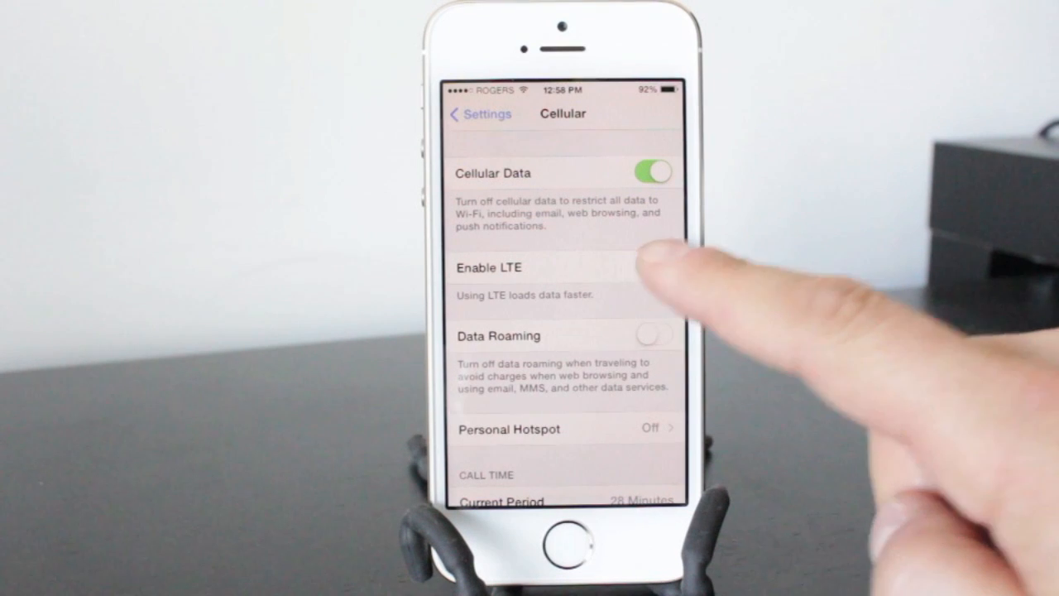
left_click(659, 268)
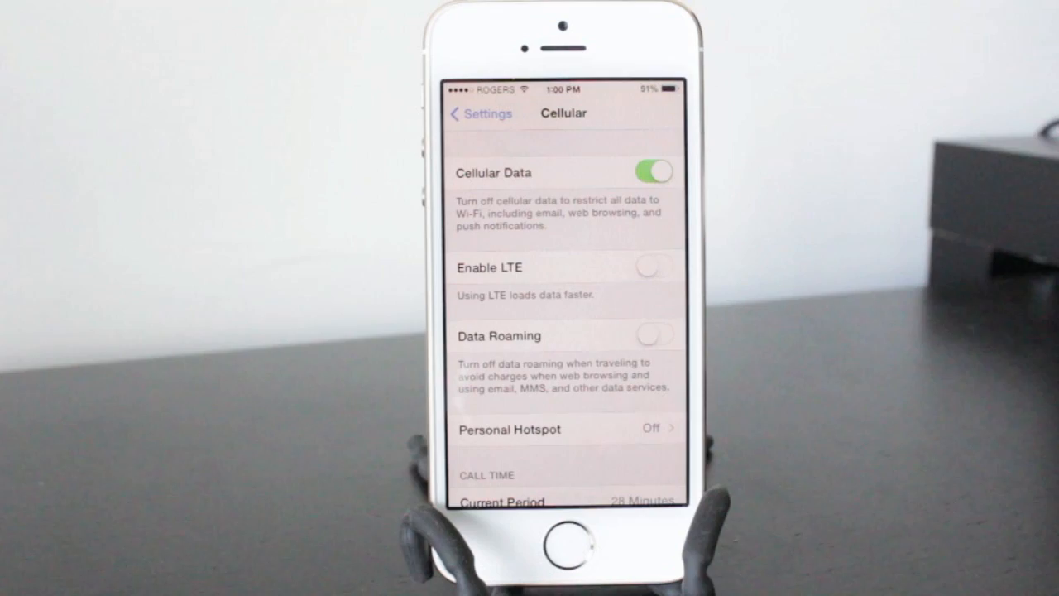
left_click(474, 113)
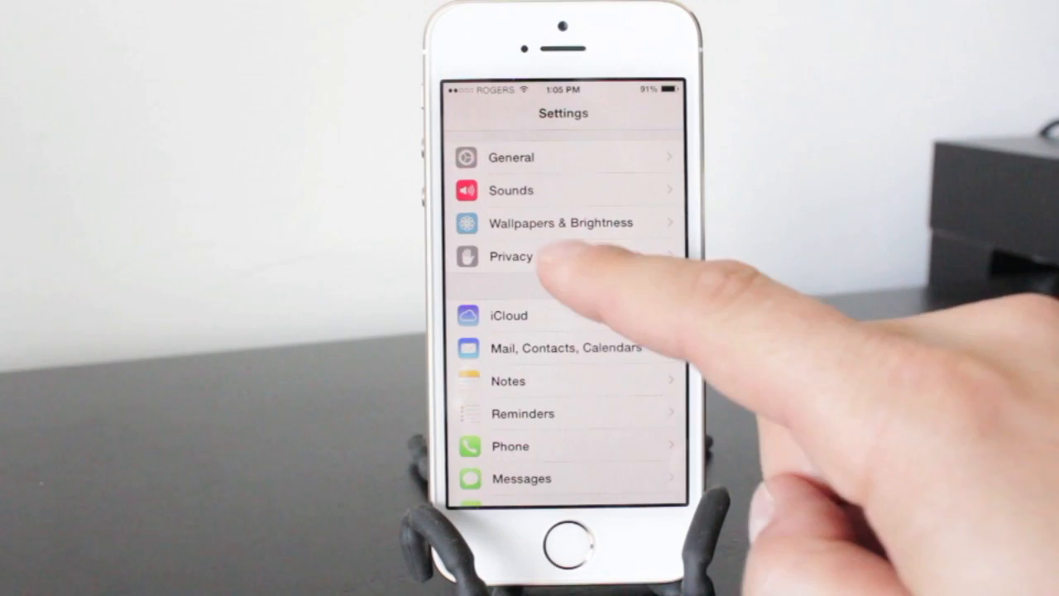
Under Privacy > Location Services, switch off location use for apps like Pizza Pizza
left_click(509, 256)
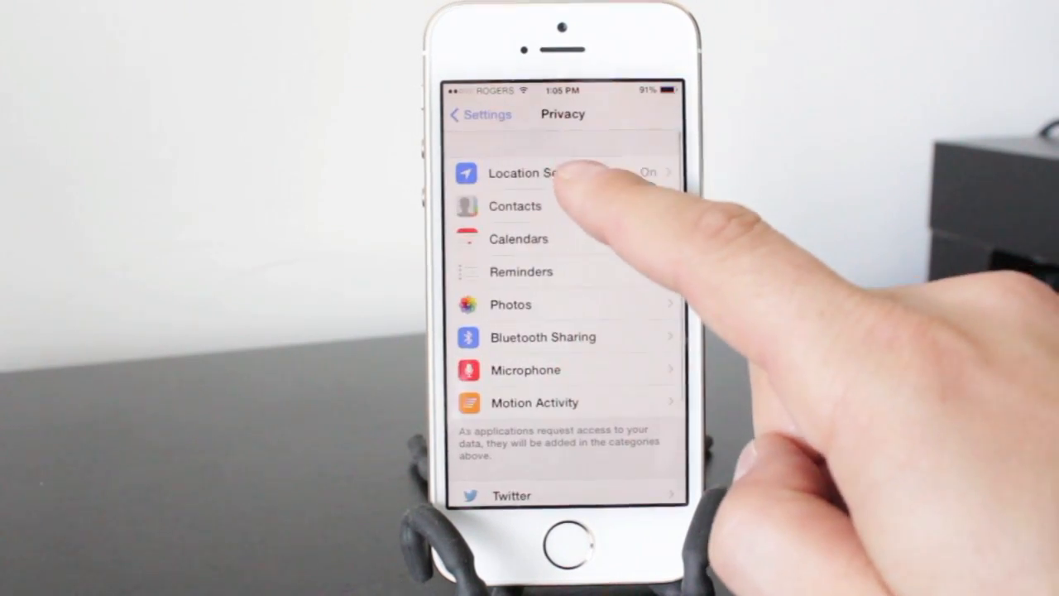
left_click(527, 174)
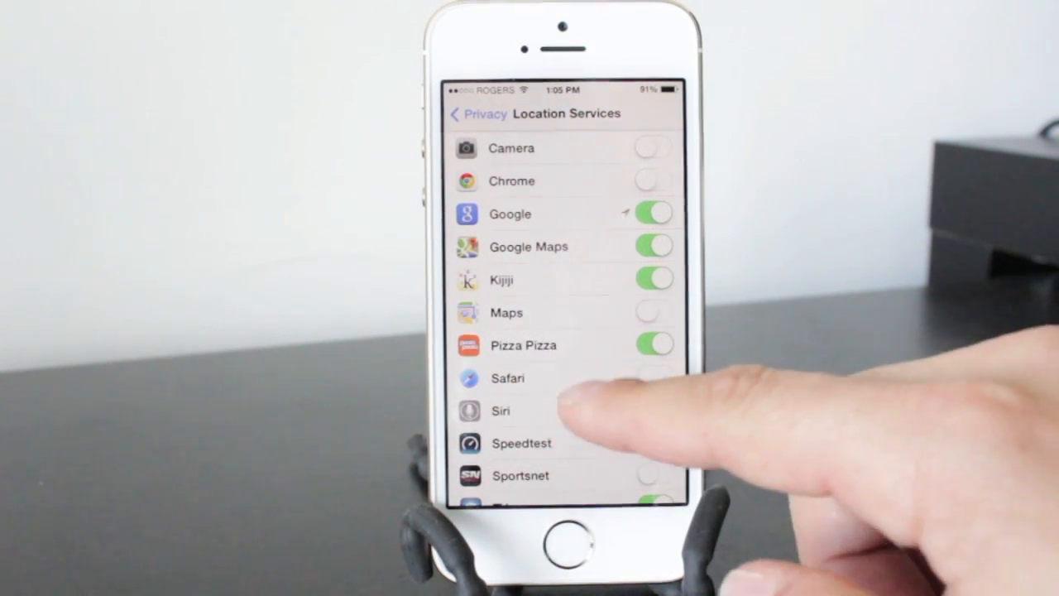
scroll("down", 3)
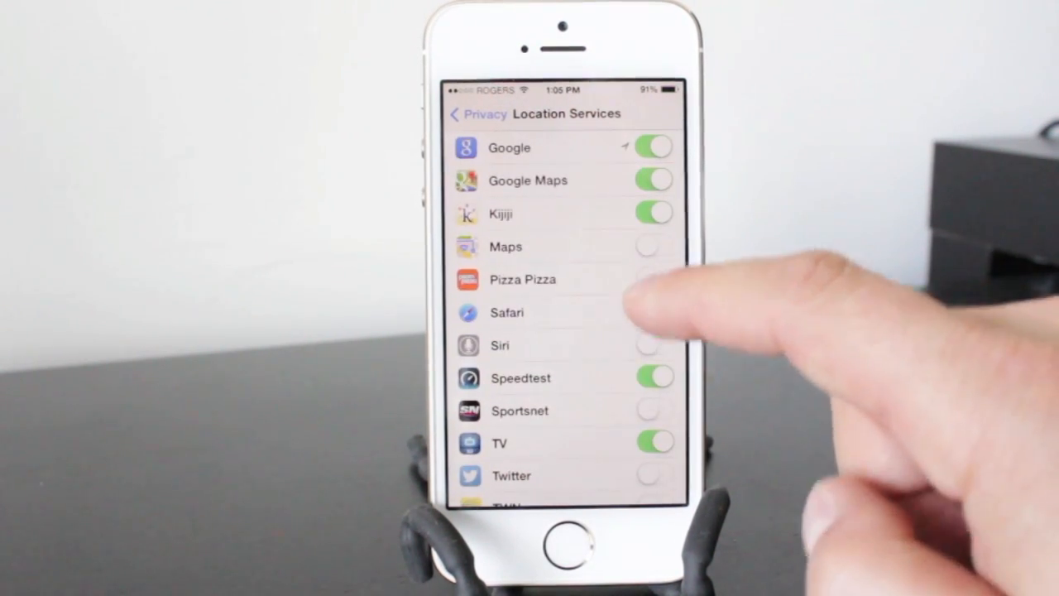
left_click(654, 213)
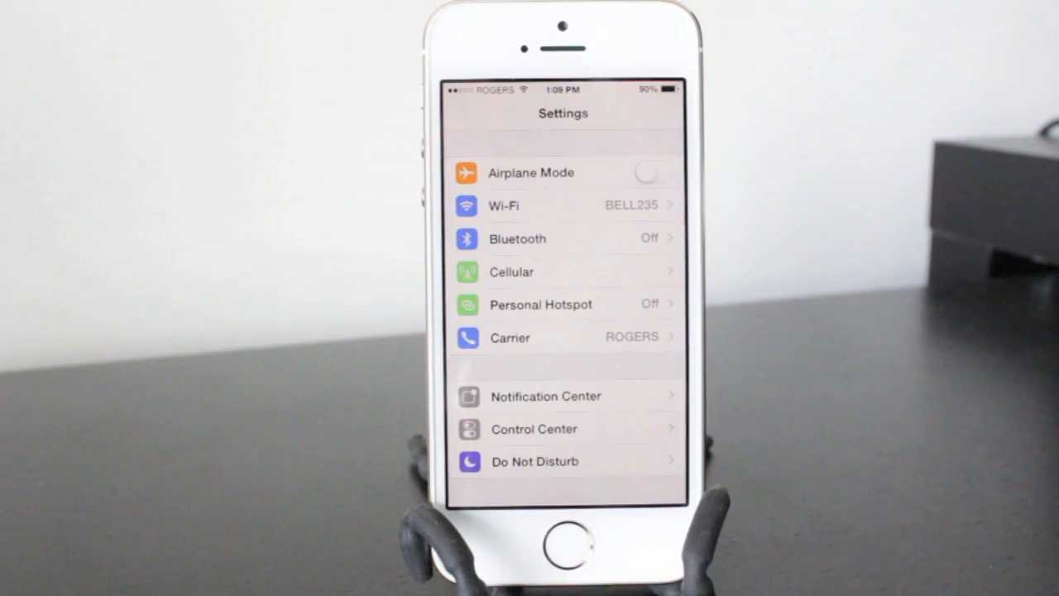
Turn on the main Background App Refresh switch under General
scroll("down", 3)
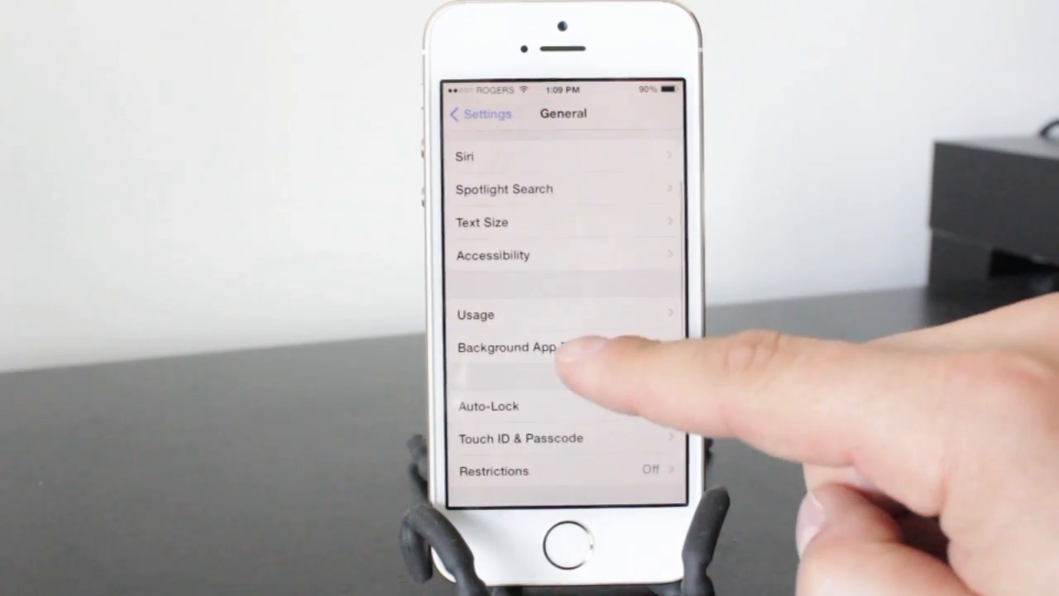
left_click(538, 348)
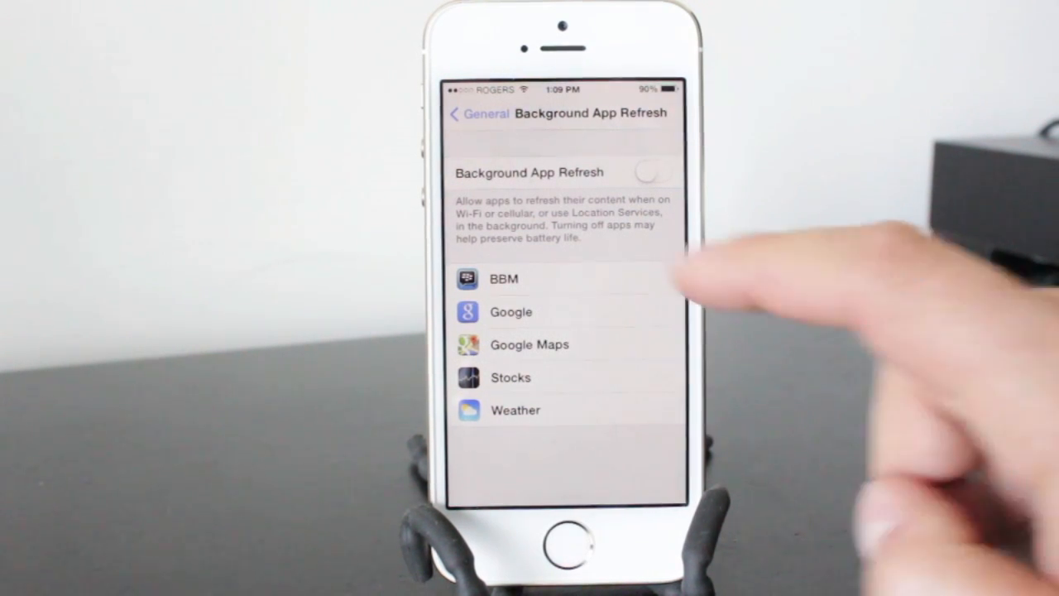
left_click(656, 170)
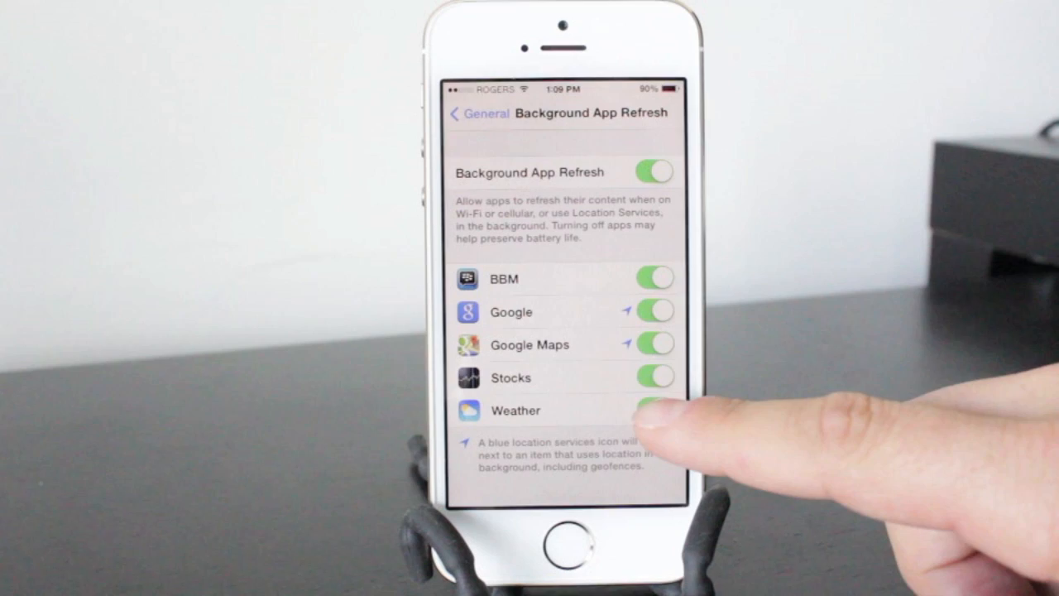
Toggle an individual app's refresh off and on, leaving all five apps enabled
left_click(654, 344)
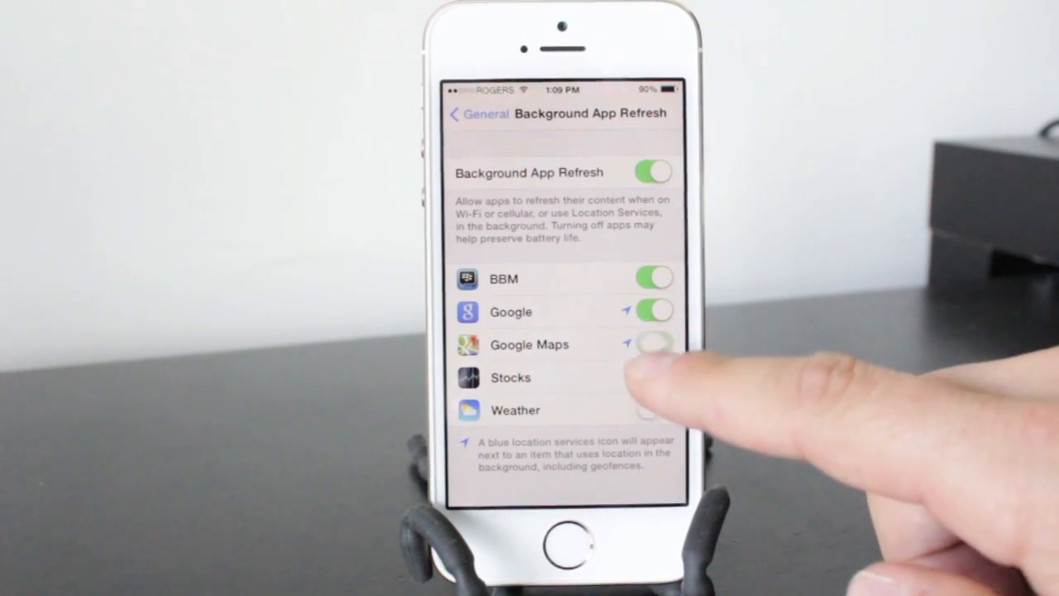
left_click(653, 344)
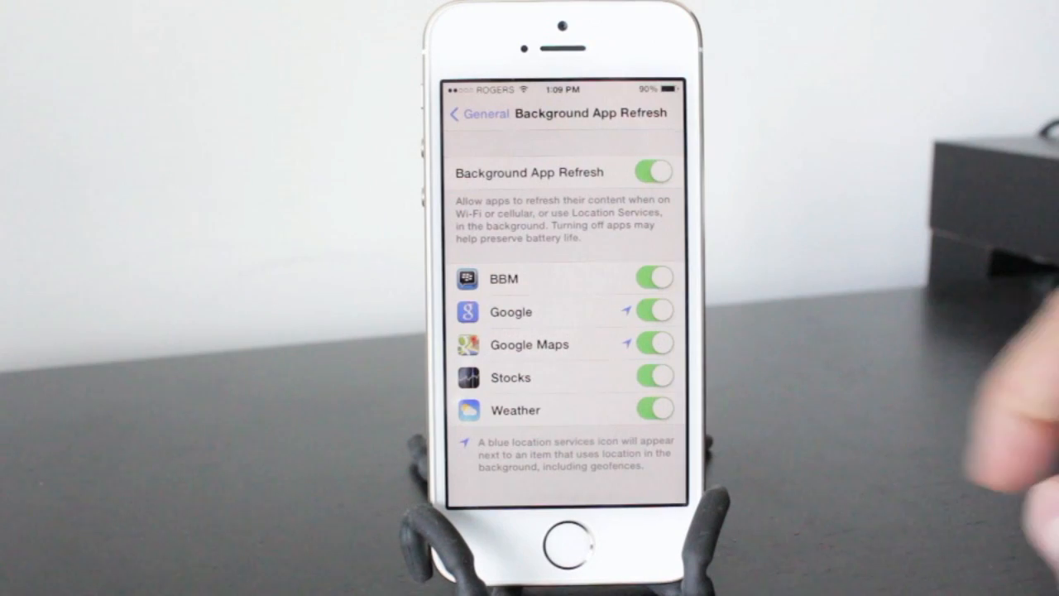
left_click(654, 172)
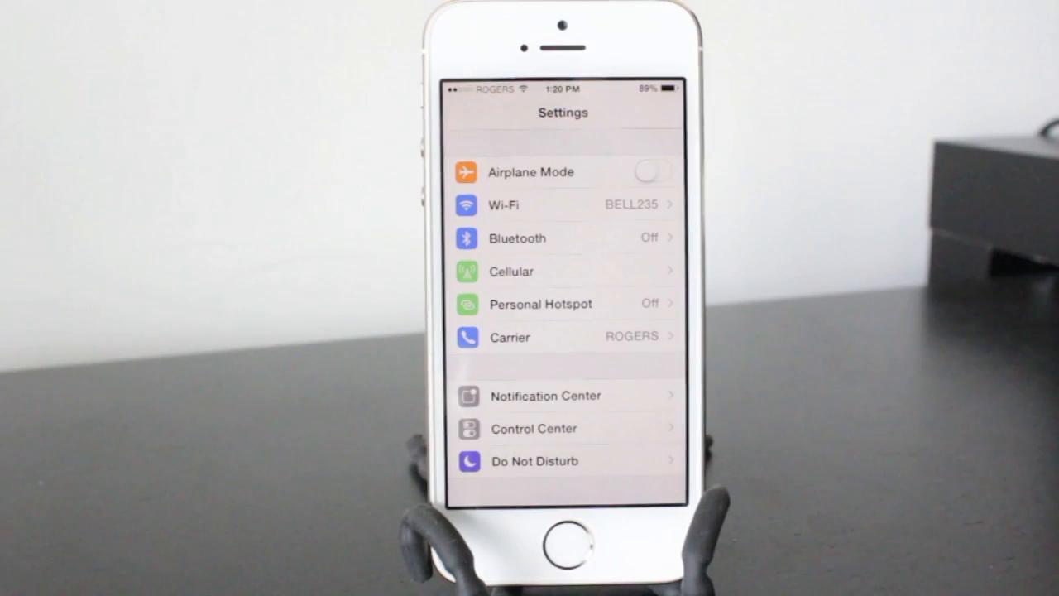
Bring up Fetch New Data options under Mail, Contacts, Calendars
scroll("down", 3)
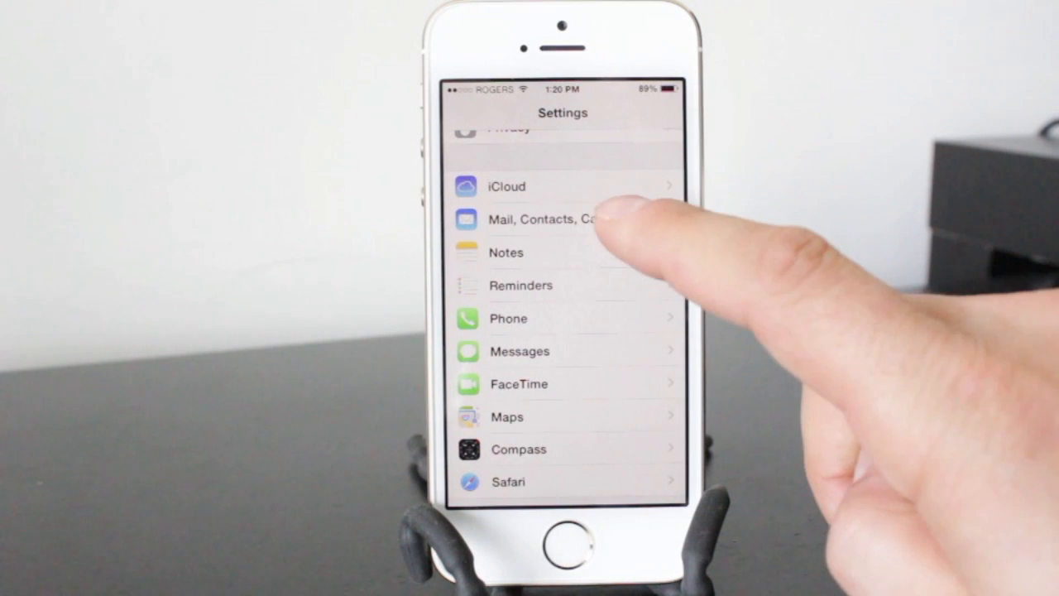
left_click(538, 219)
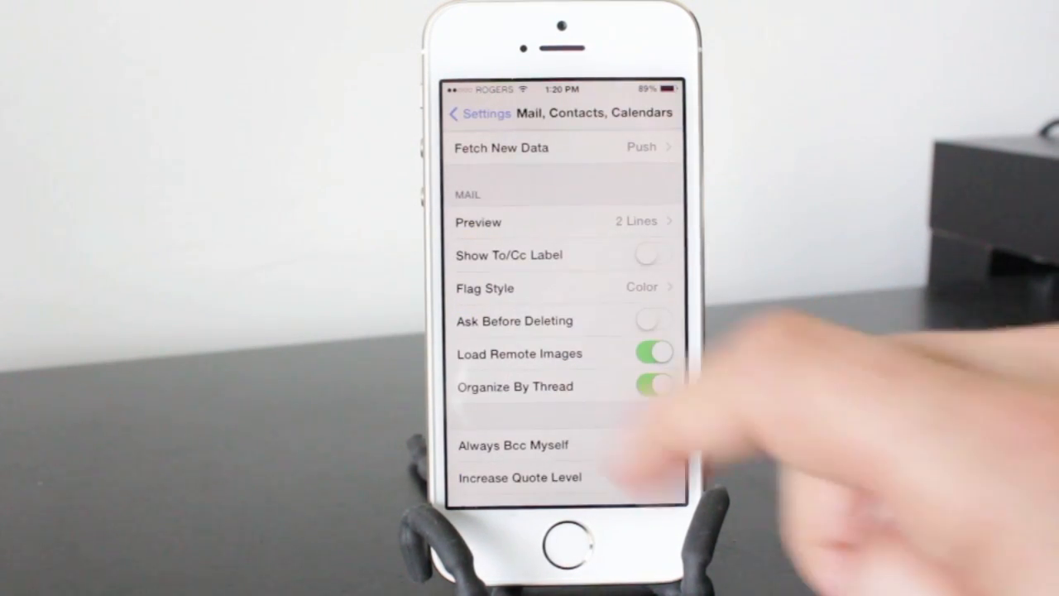
left_click(501, 147)
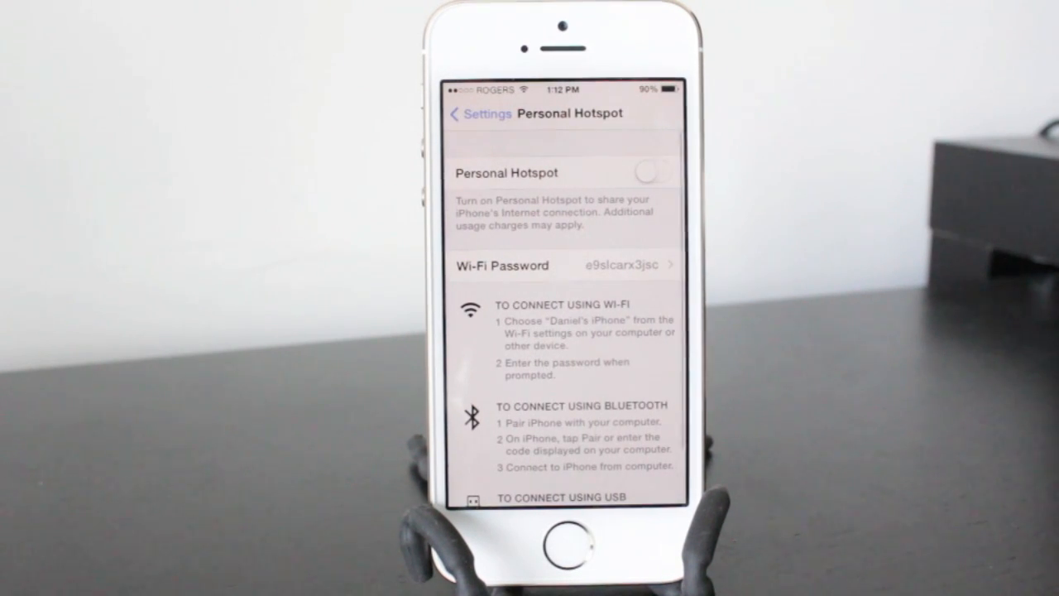
Switch Personal Hotspot on briefly, then back off, returning to Settings
left_click(654, 172)
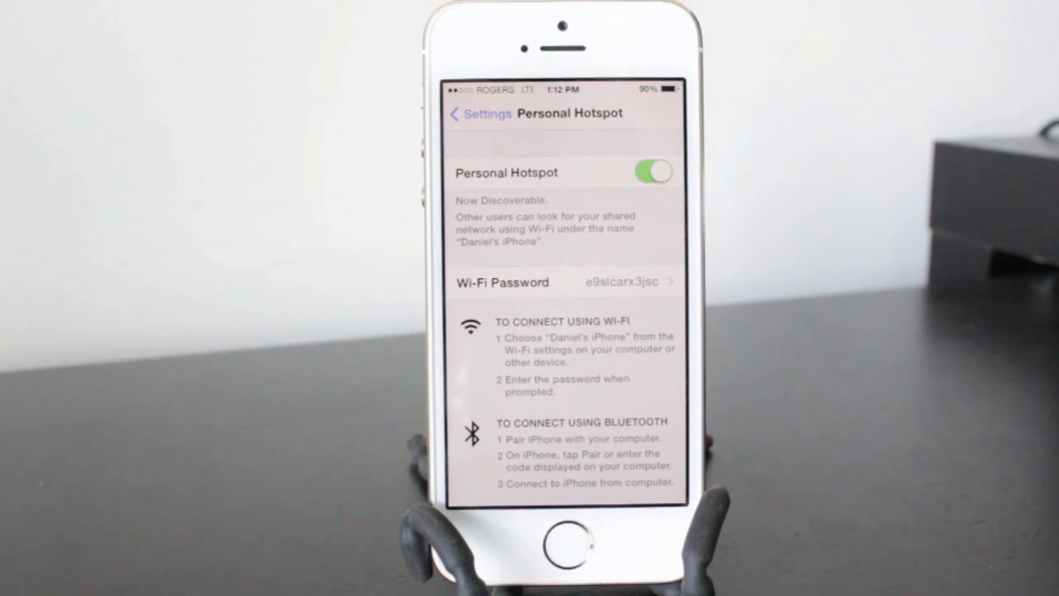
left_click(478, 113)
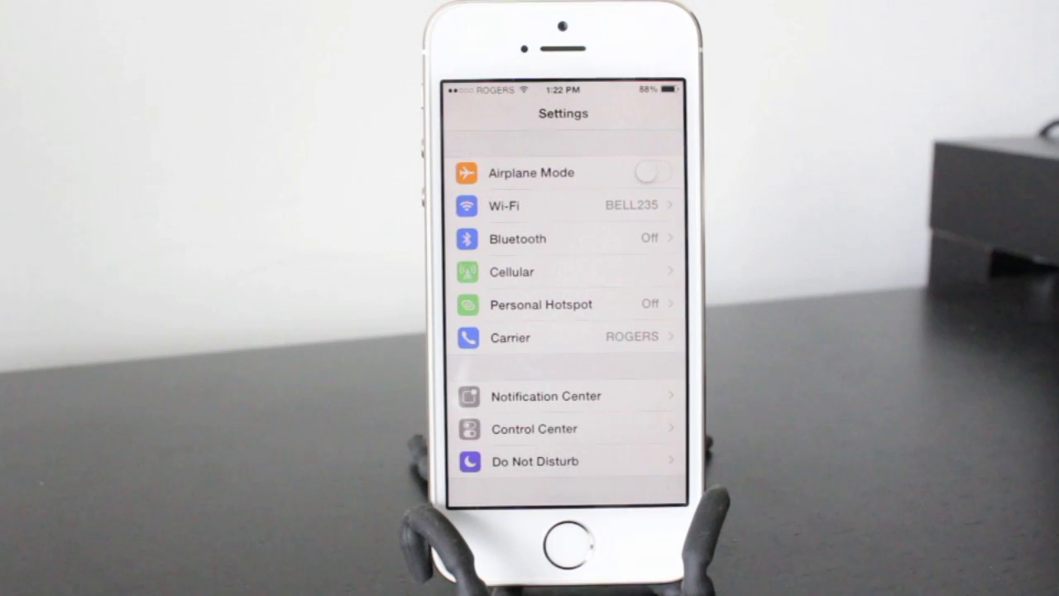
Bring up the Spotlight Search settings under General
scroll("down", 3)
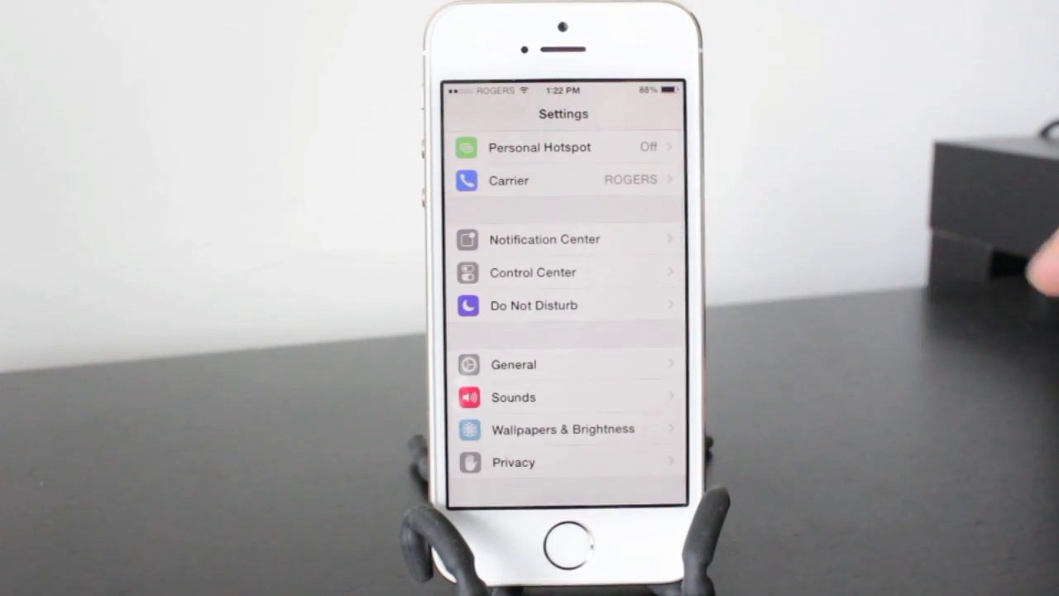
left_click(513, 364)
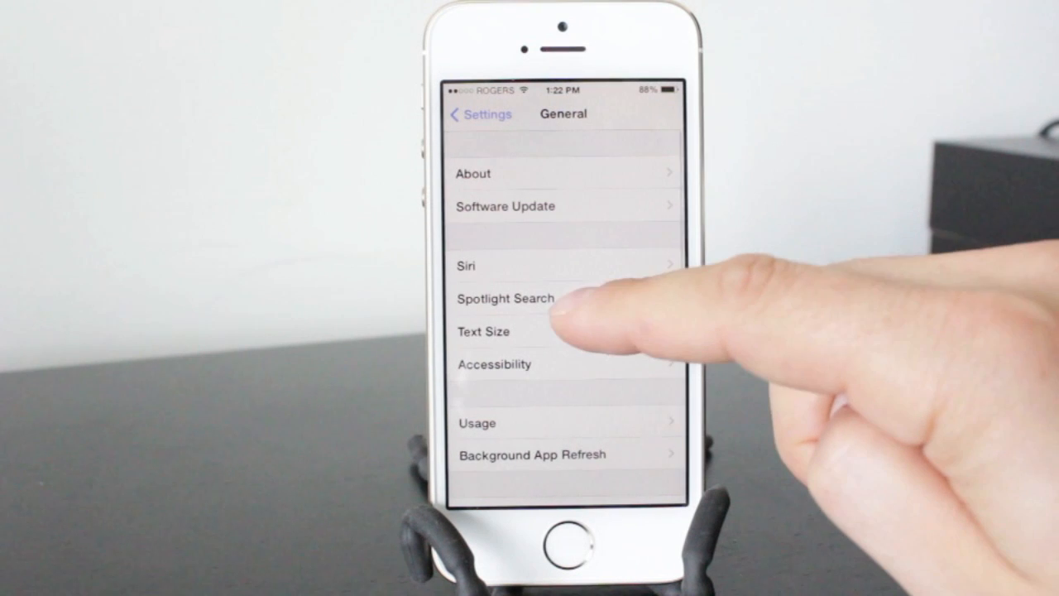
left_click(504, 298)
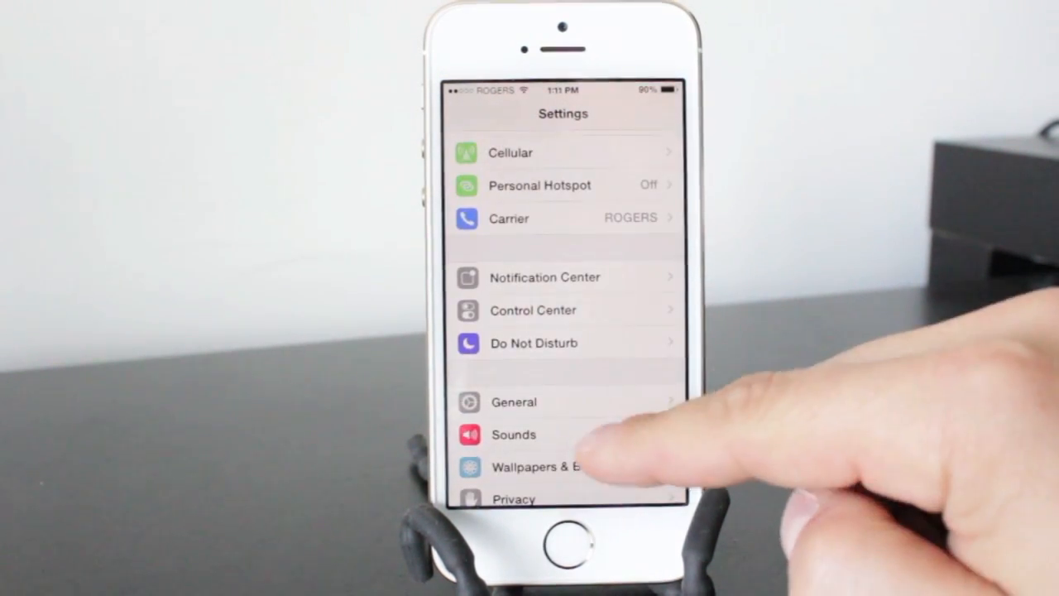
Toggle Siri's Raise to Speak switch on and off under General, then return to Settings
left_click(513, 403)
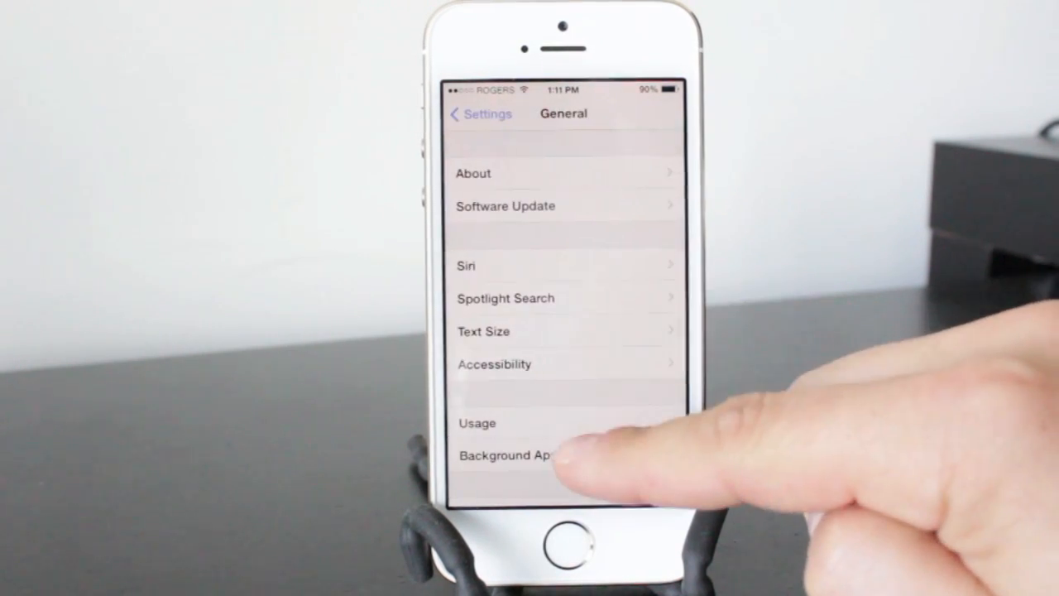
left_click(467, 265)
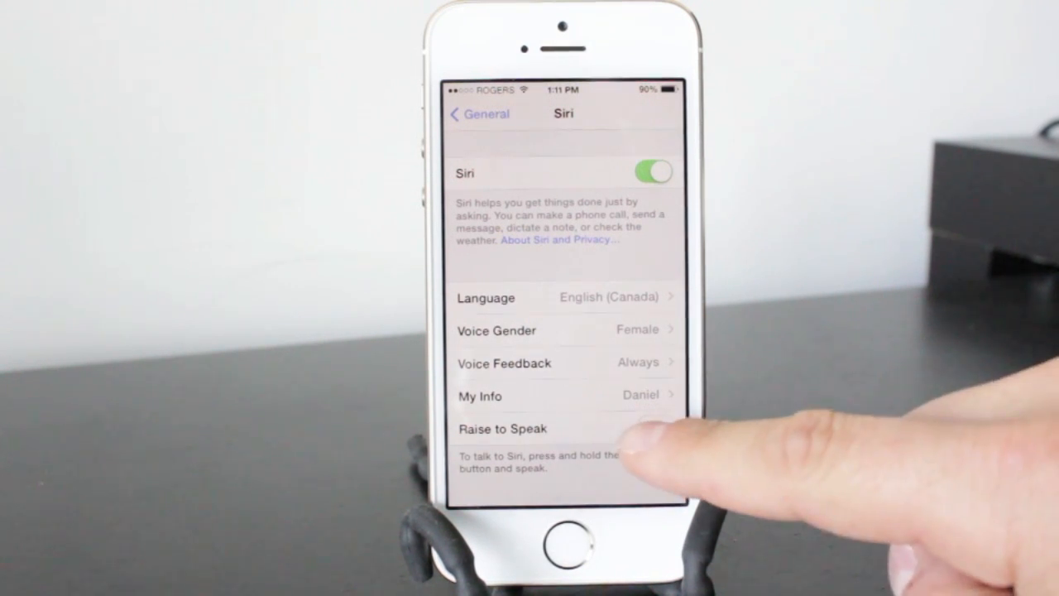
left_click(652, 427)
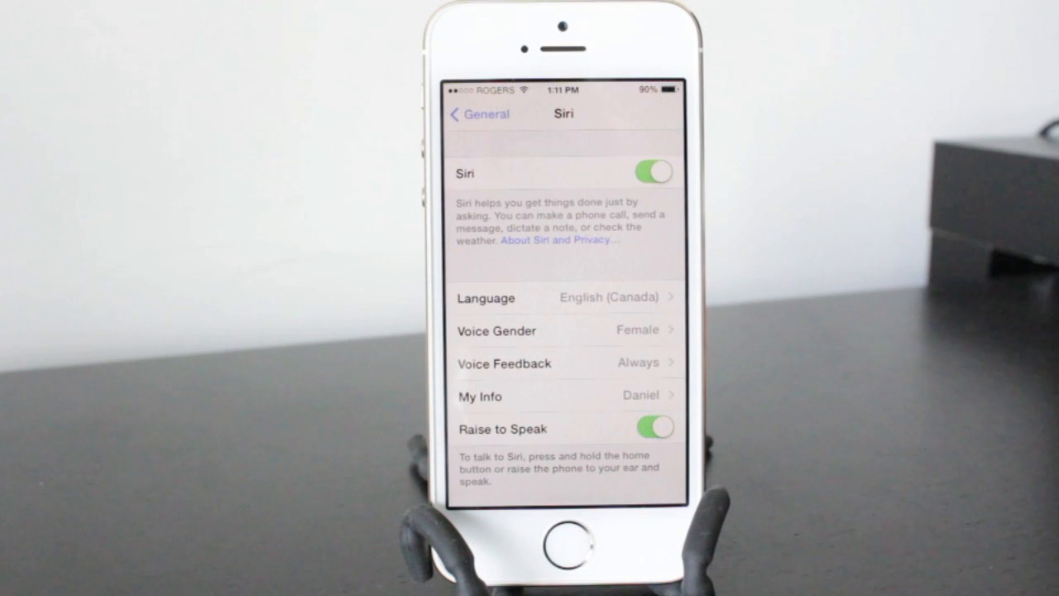
left_click(654, 427)
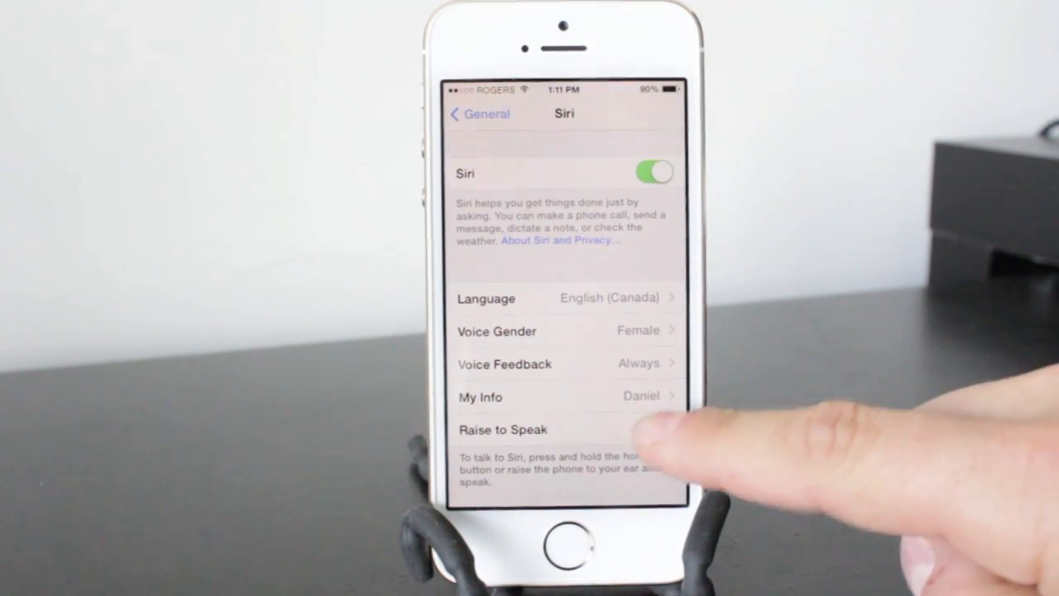
left_click(654, 429)
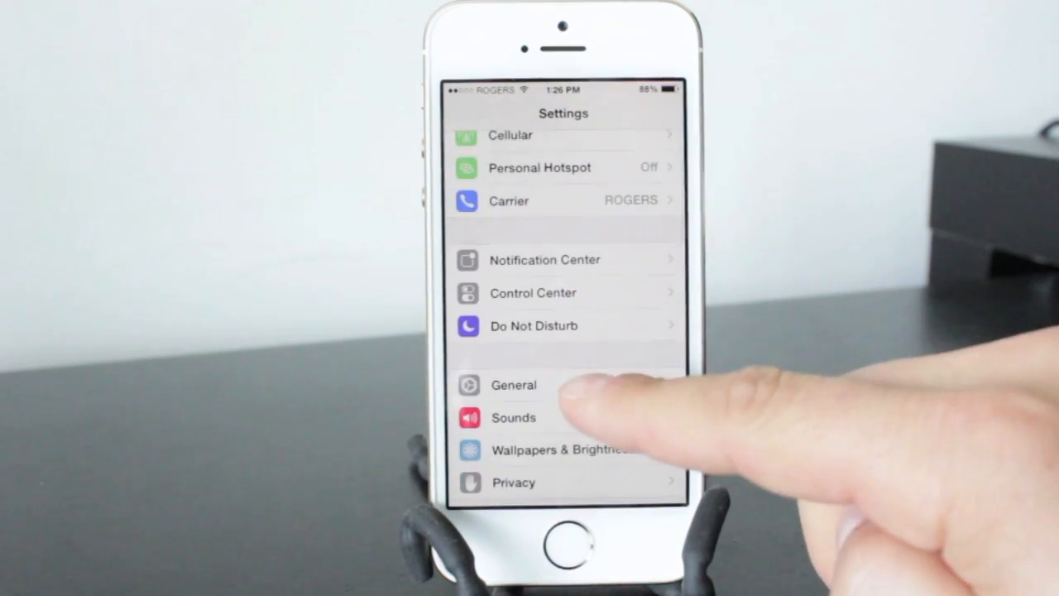
Change Auto-Lock from Never to 5 Minutes and return to the General page
left_click(513, 384)
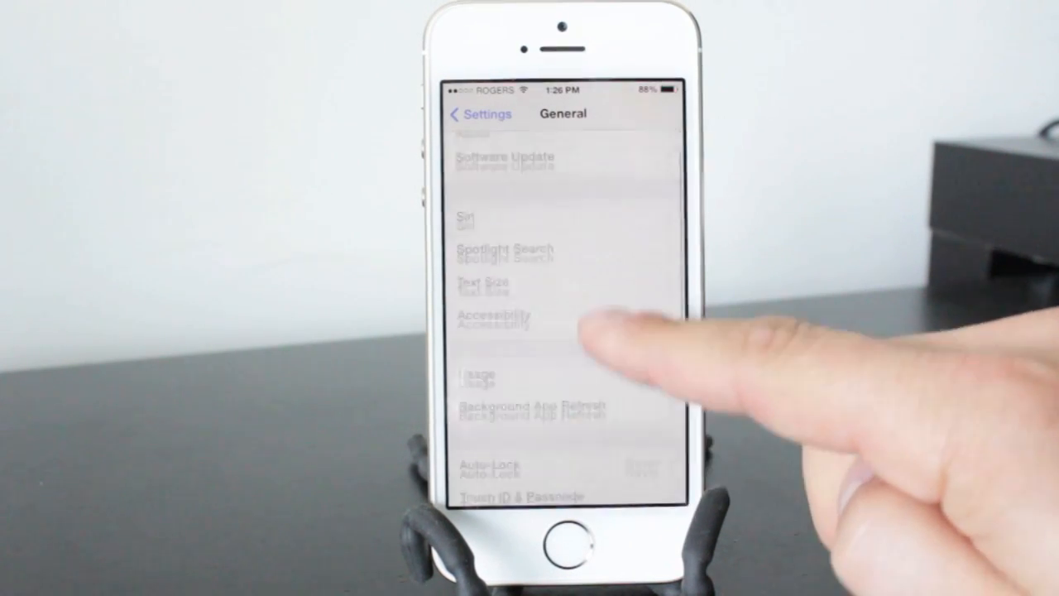
left_click(492, 465)
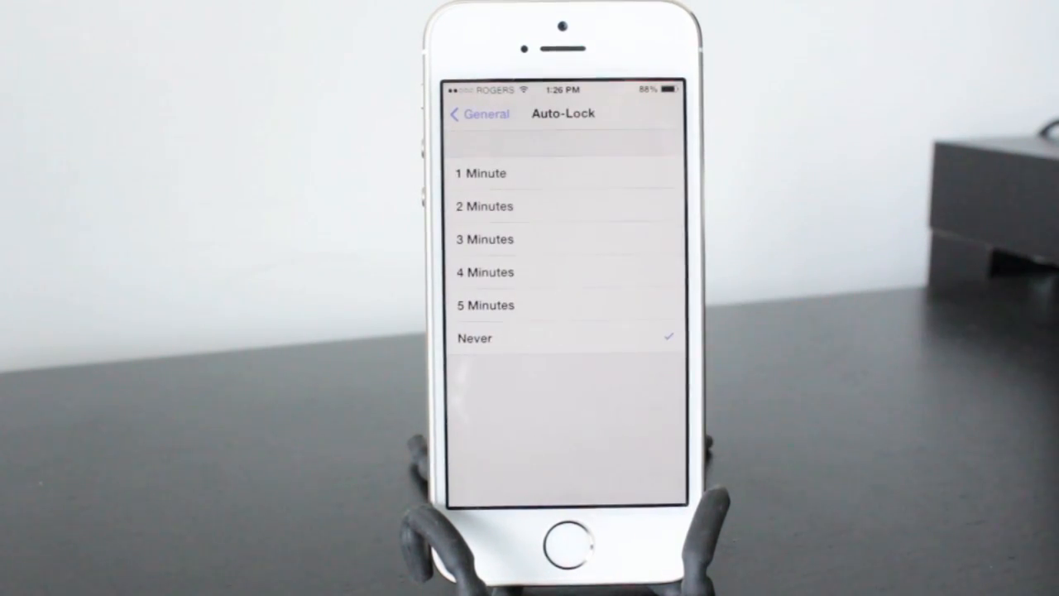
left_click(483, 173)
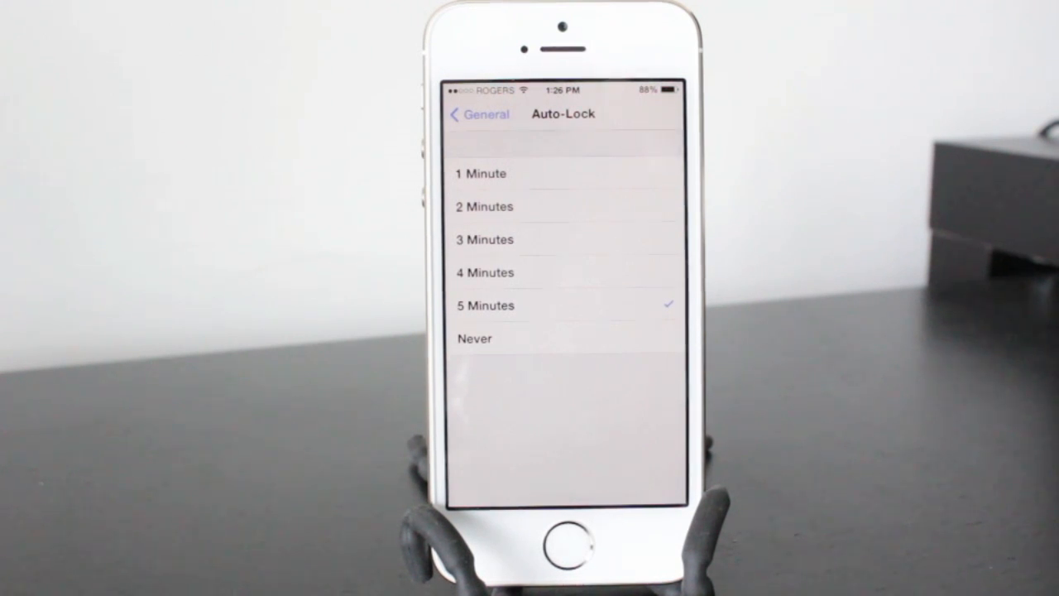
left_click(479, 115)
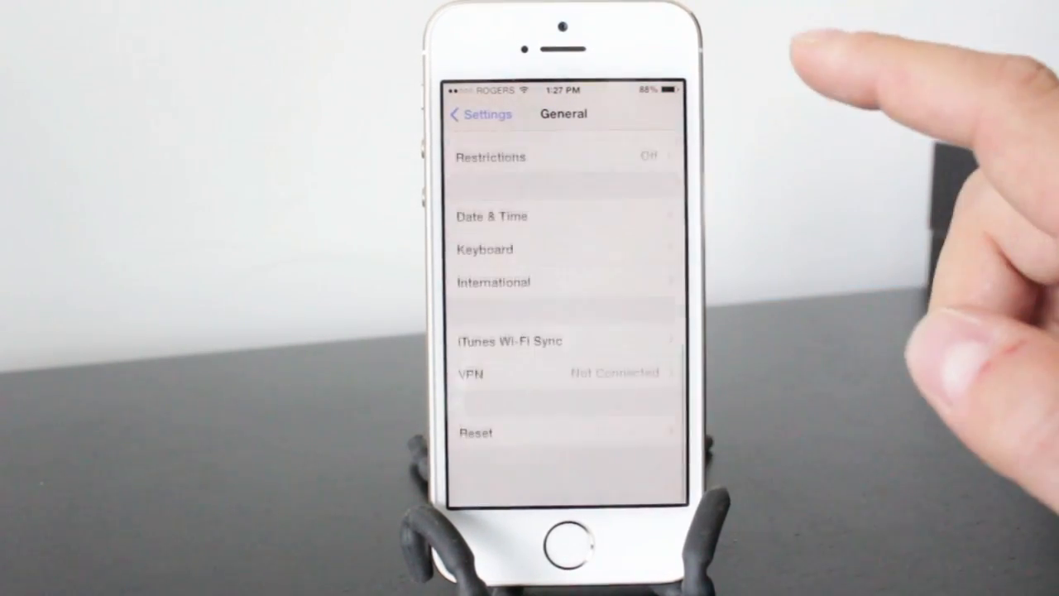
left_click(477, 432)
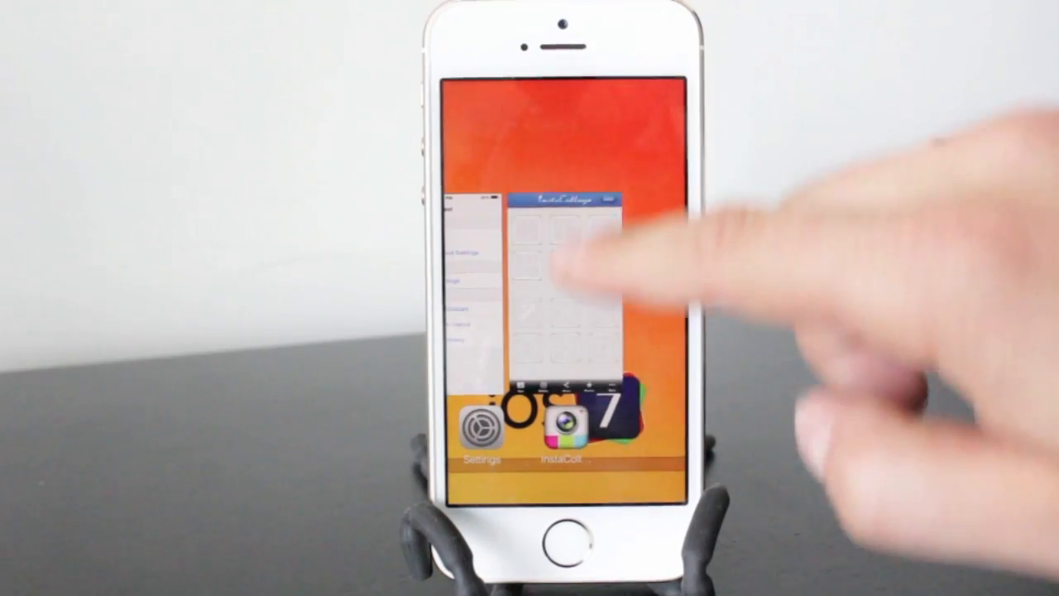
Swipe the Settings card away in the app switcher to close it
left_click(555, 289)
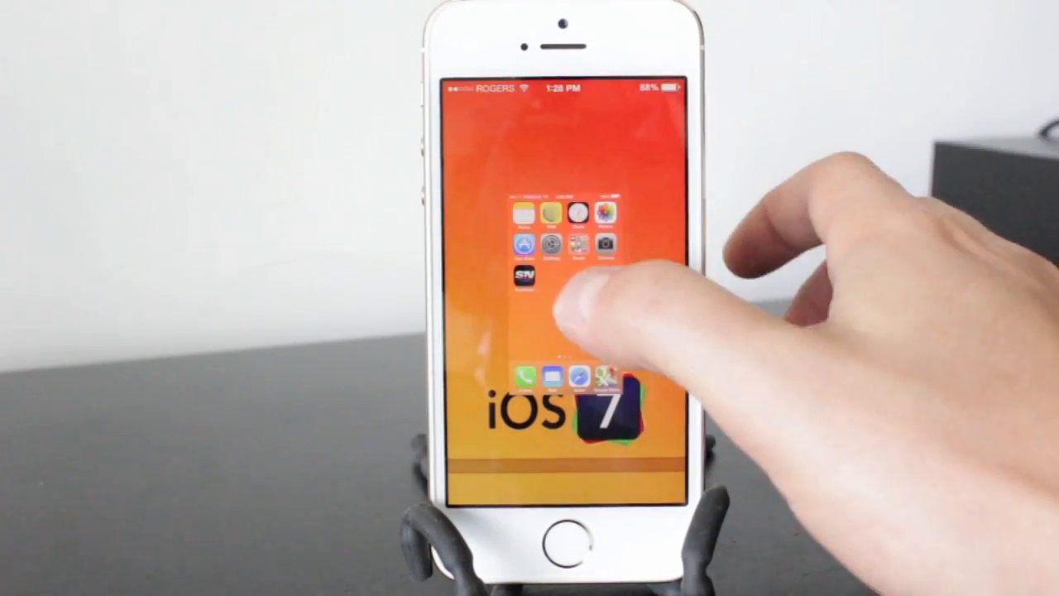